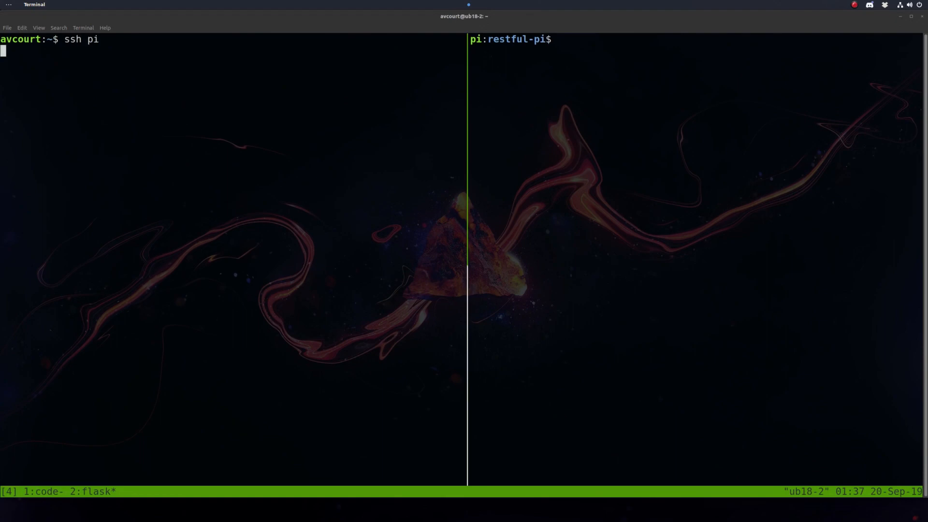
Launch the Flask pins server with python app.py and type a curl request for /docs
text(python3 app.py)
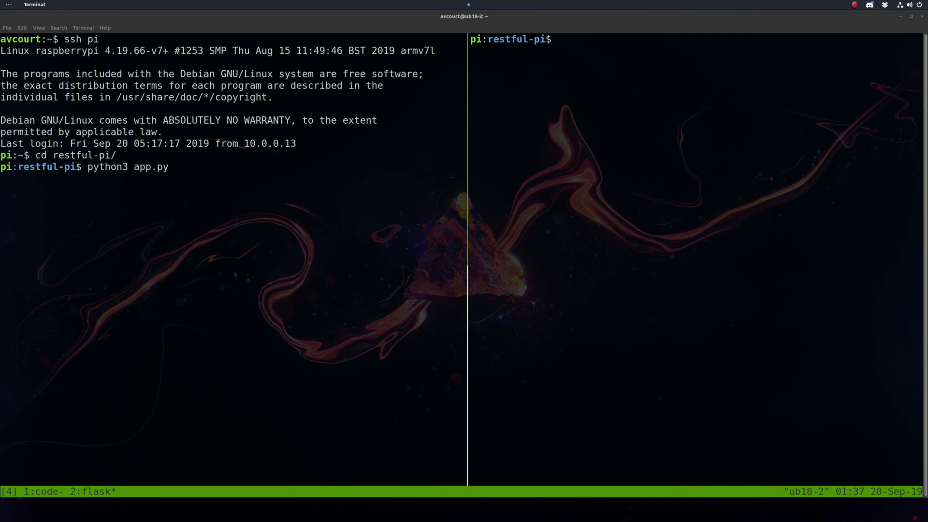
key(Return)
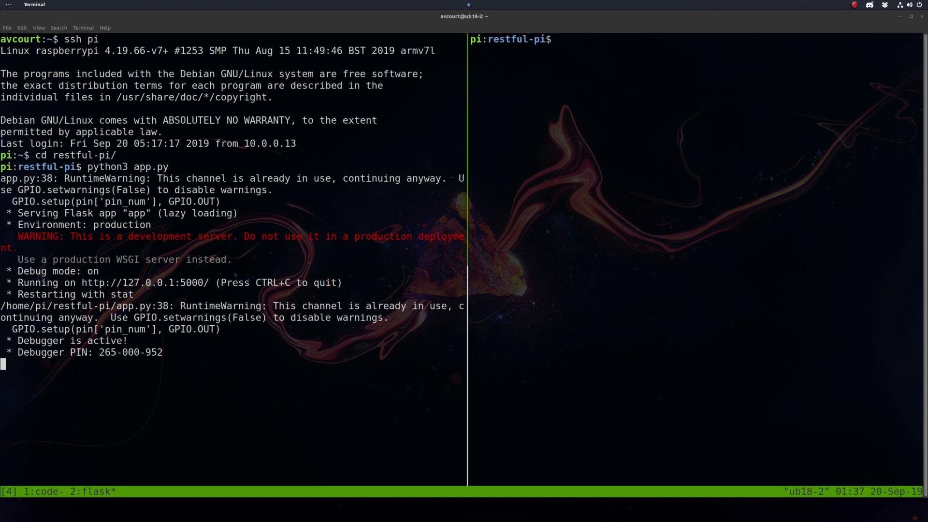
text(curl http://localhost:5000/docs)
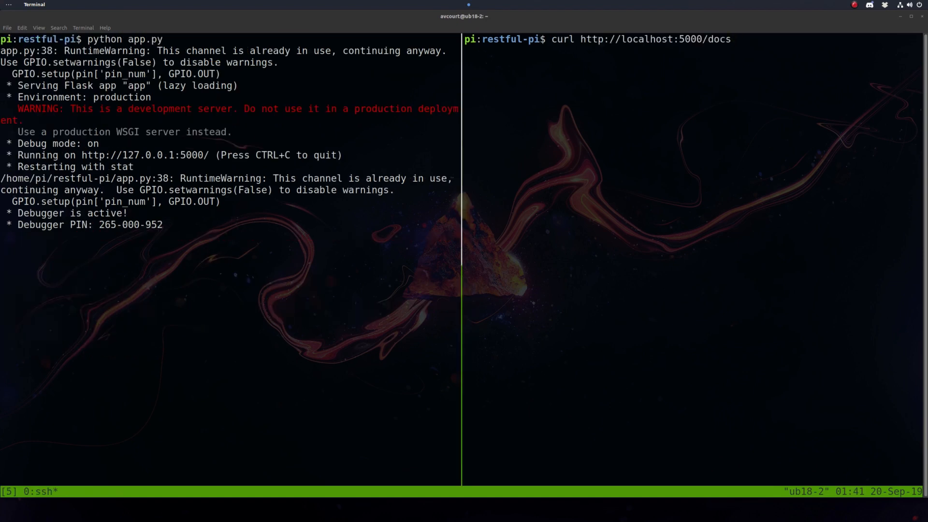
Curl the API's /docs, /pins/ and /pins/3 endpoints, each logged by the server
key(Return)
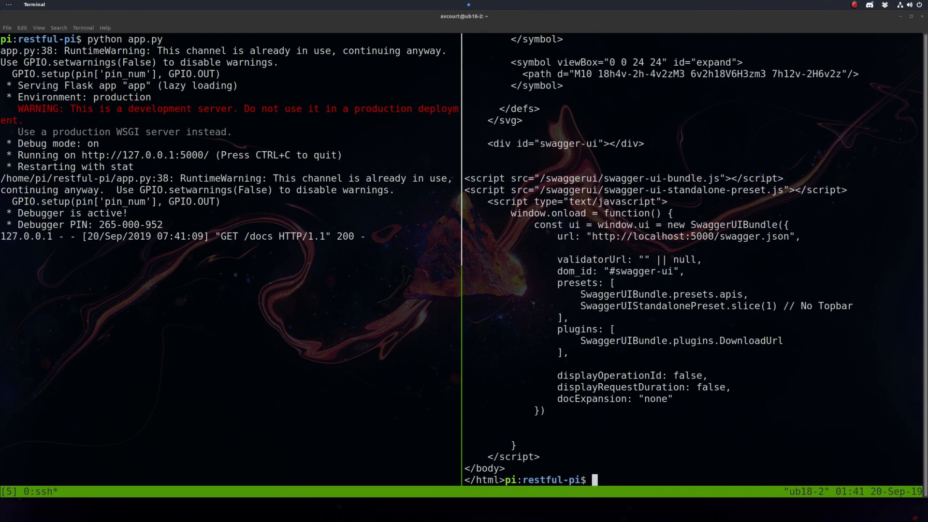
text(curl http://localhost:5000/pins/)
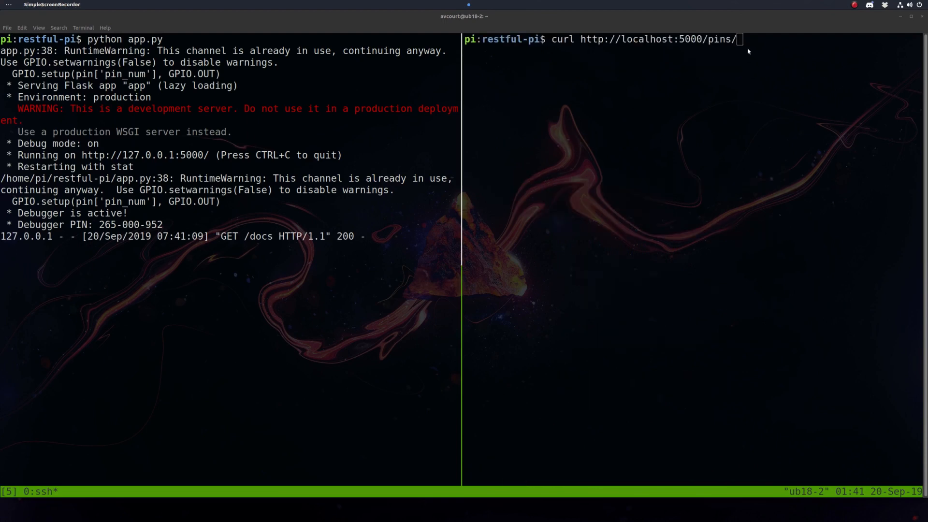
key(Return)
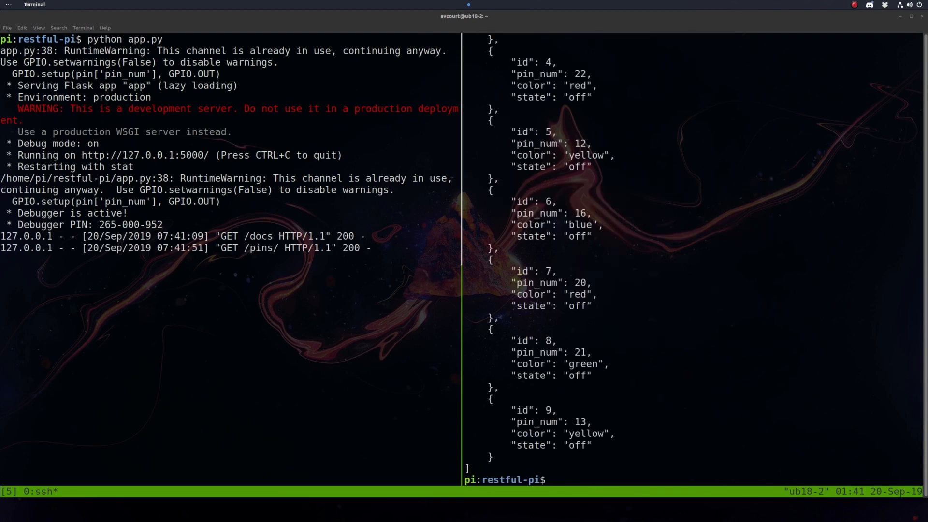
text(curl http://localhost:5000/pins/)
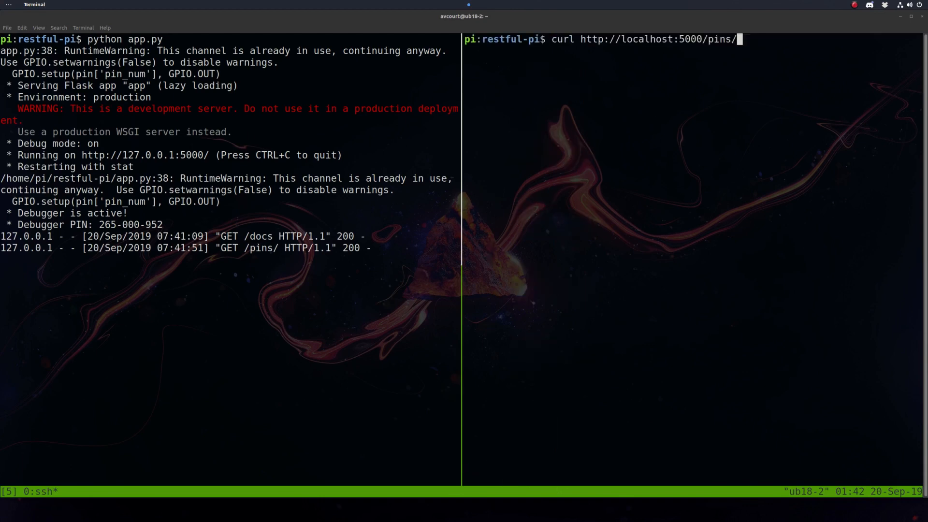
key(Return)
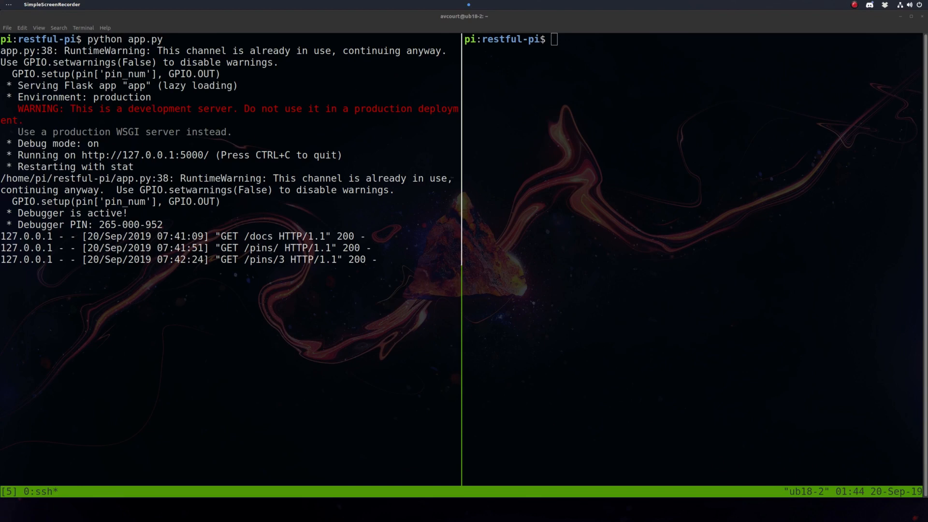
text(python)
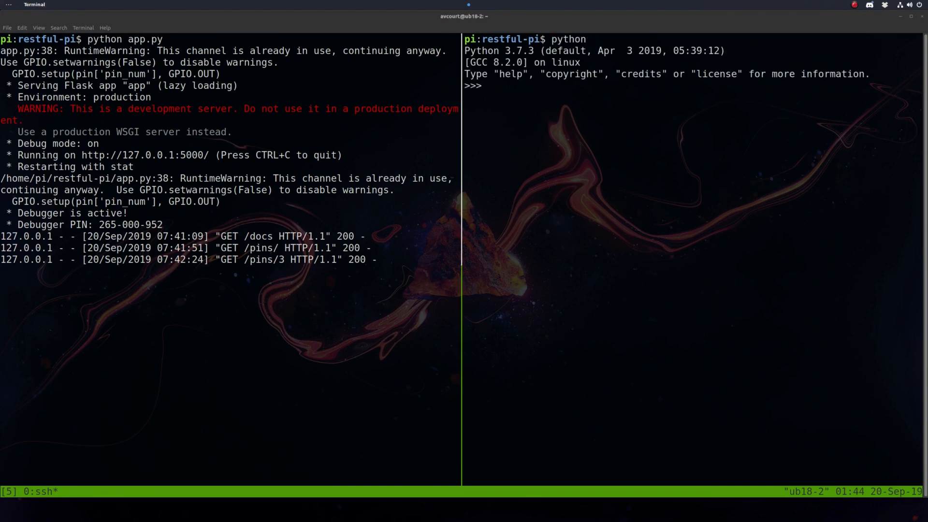
text(import)
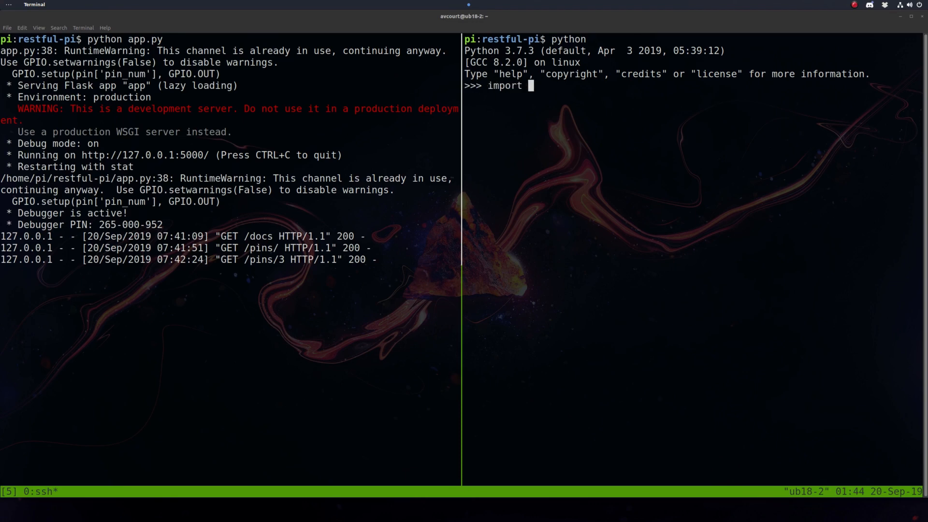
text(requests)
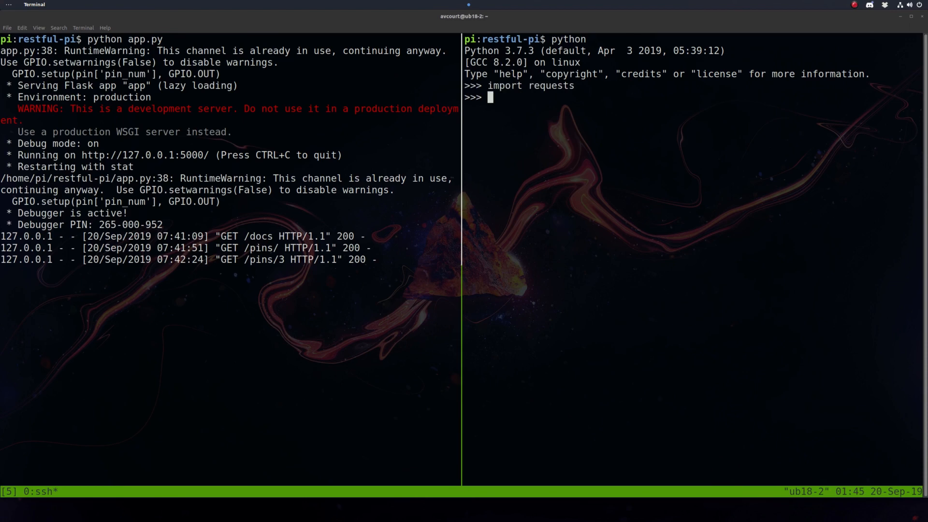
text(url = 'http://localhost:5000/pins/')
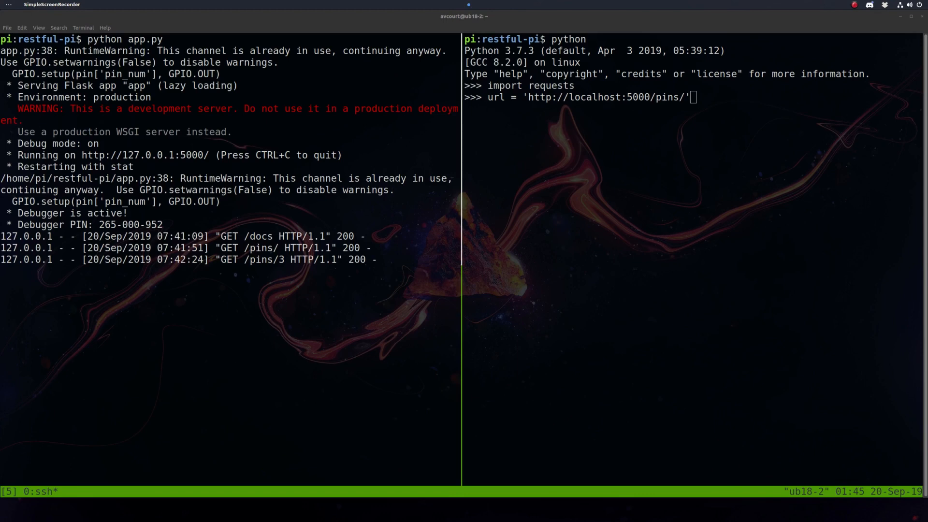
Fetch /docs into req with requests.get and inspect the response and its content
text(req =)
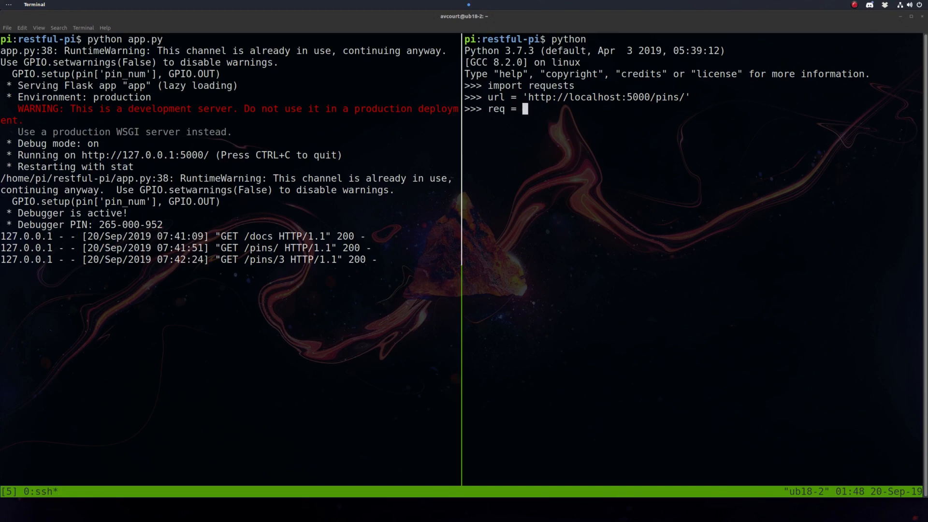
text(requests.get)
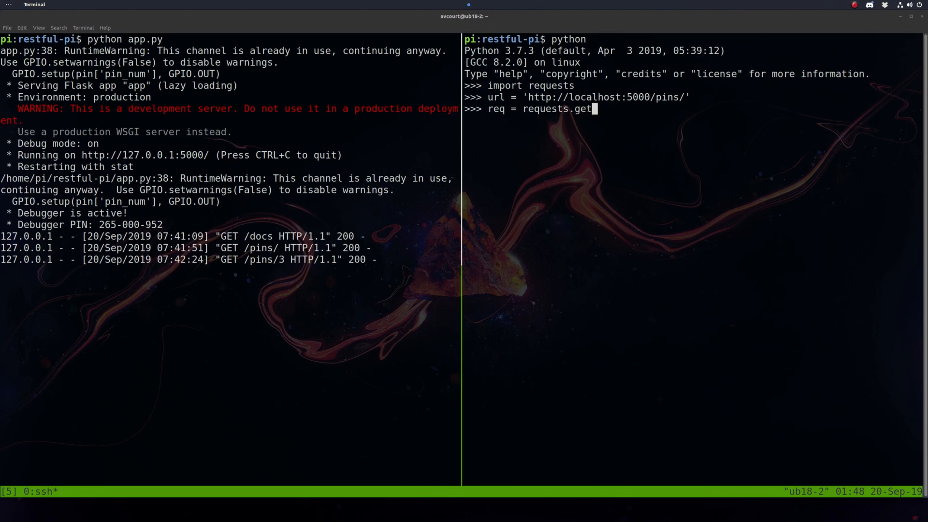
text(()
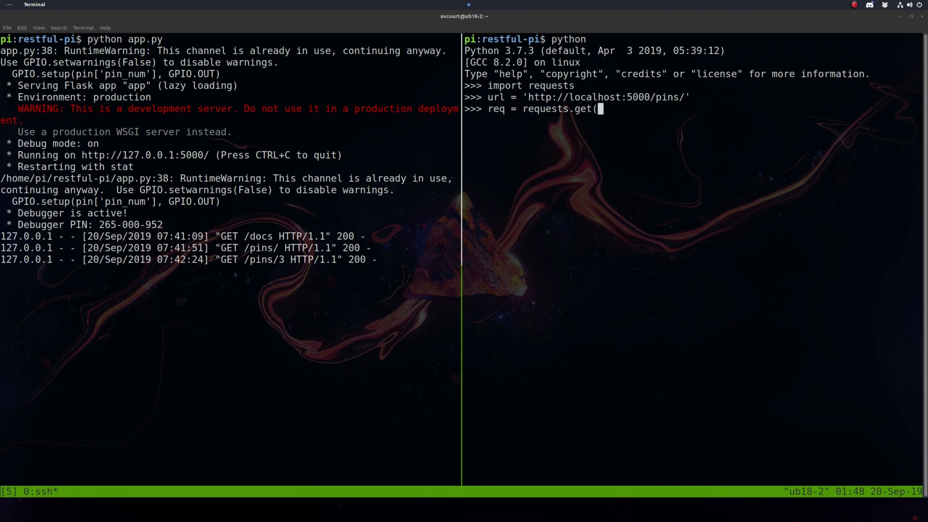
text('http://localhost:5000/docs'))
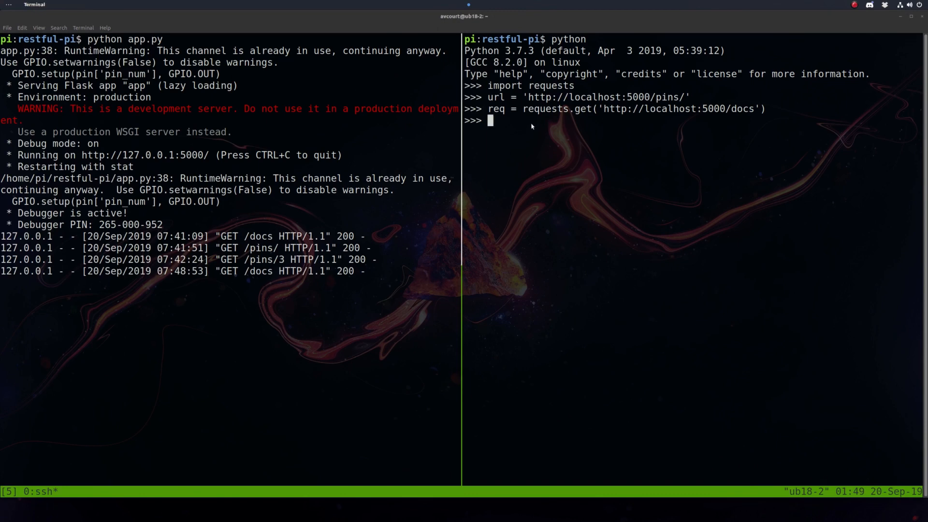
text(req)
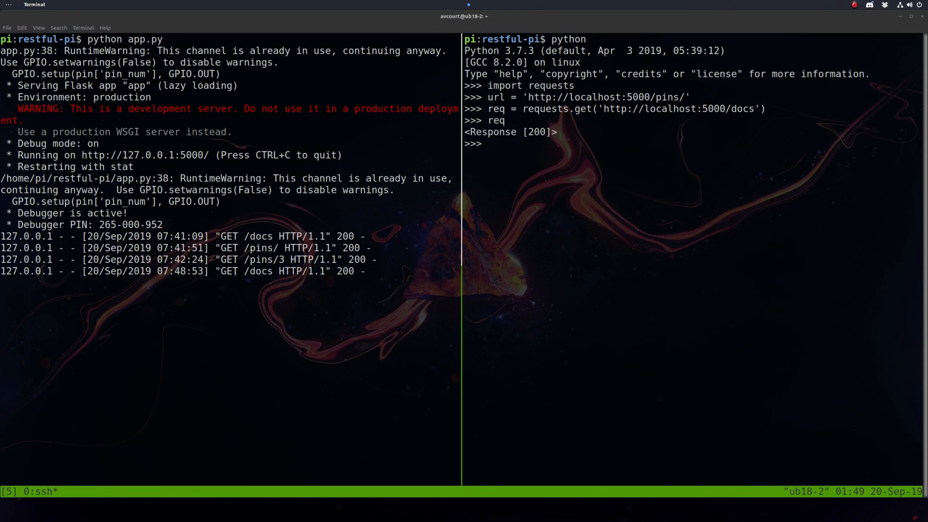
text(req.content)
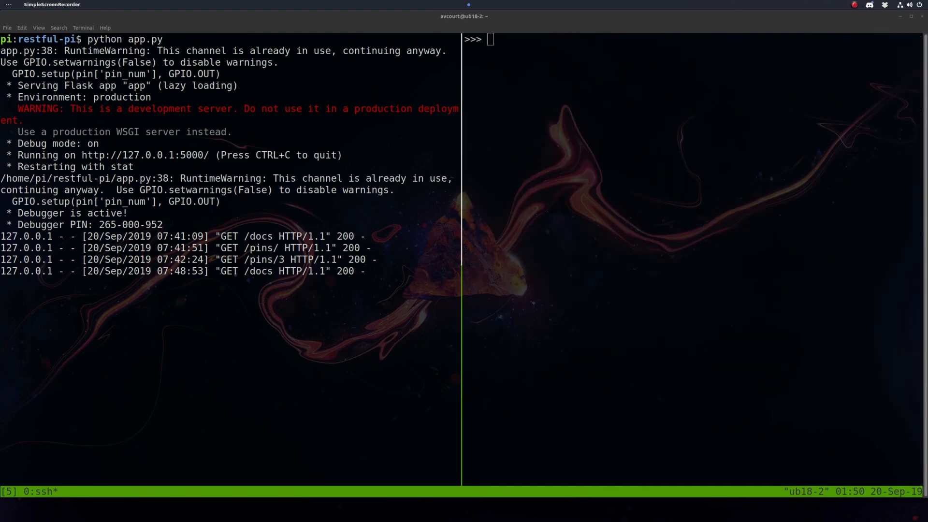
Fetch /pins into r and display r.content, r.text and r.json()
text(r = requests.get('http://localhost:5000/pins'))
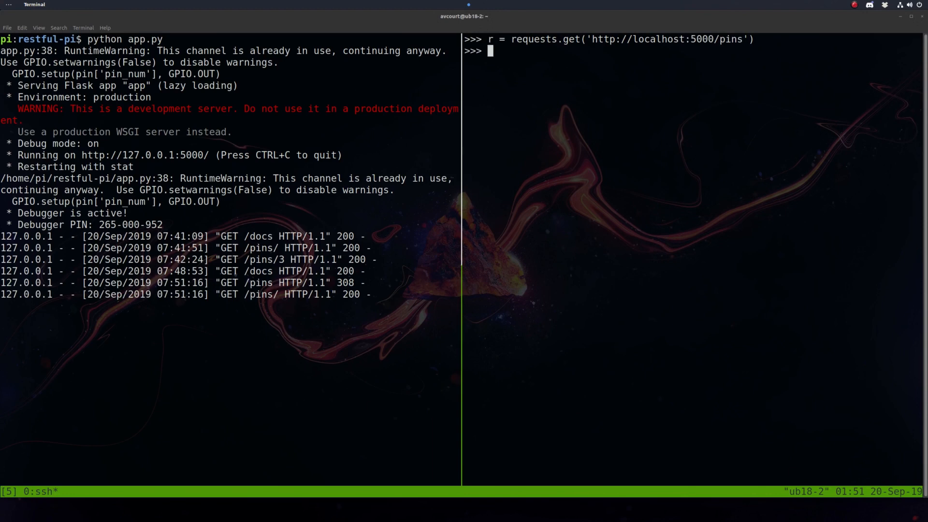
text(r.content)
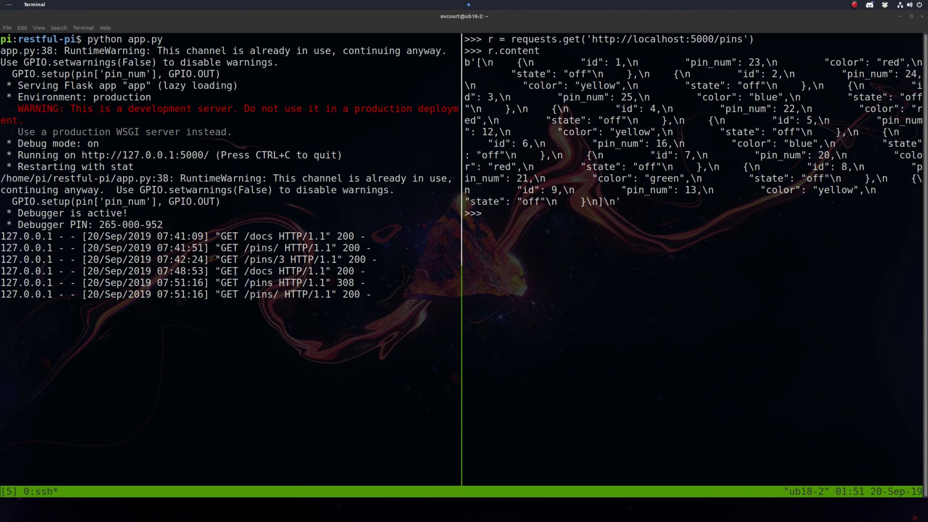
text(r.text)
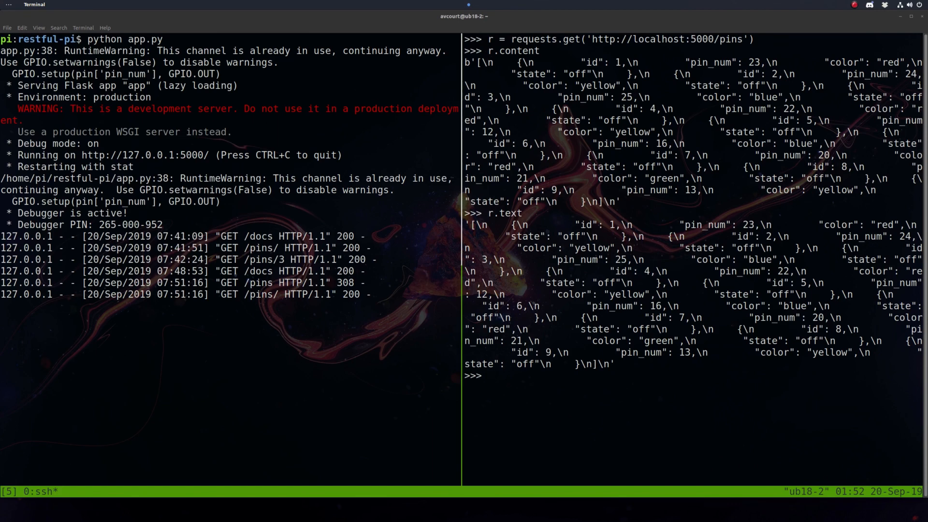
text(r)
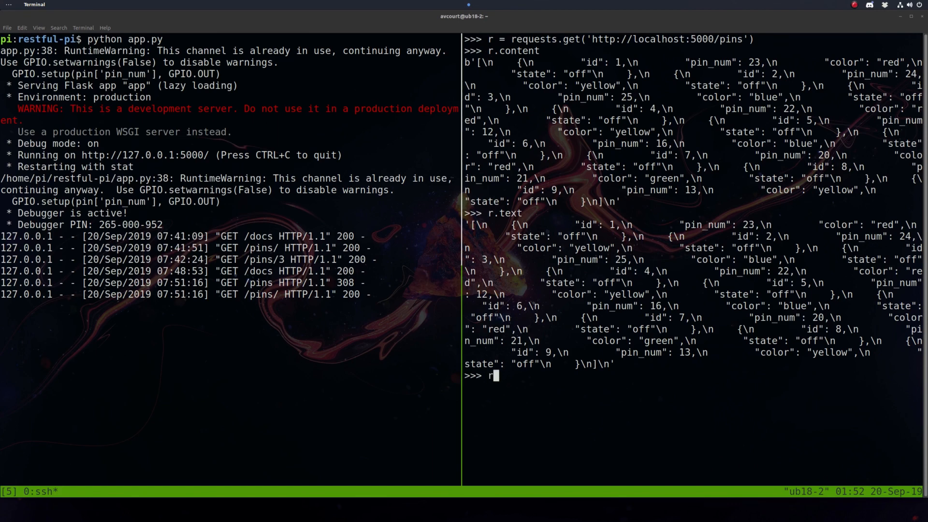
text(.json())
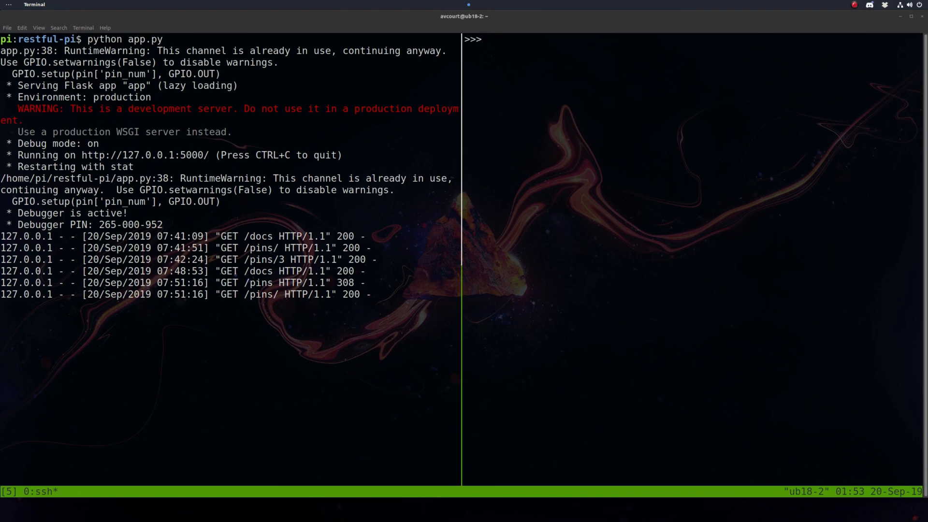
Parse the response with r.json() into a pins variable and display it
text(r.json())
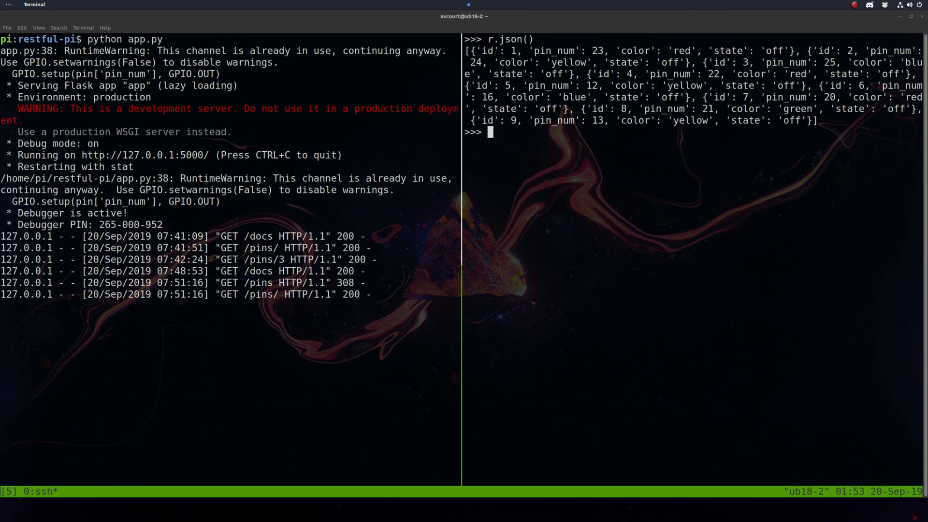
text(pins = r.json()
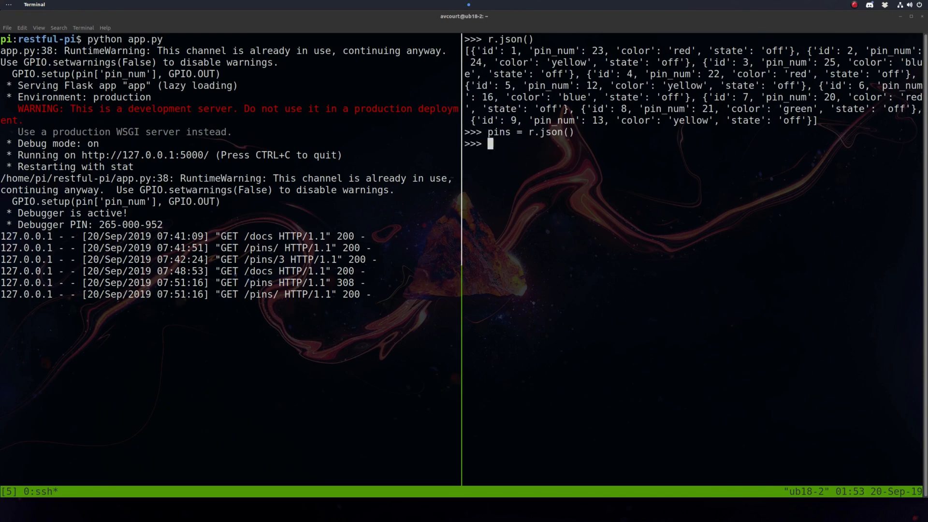
text(pins)
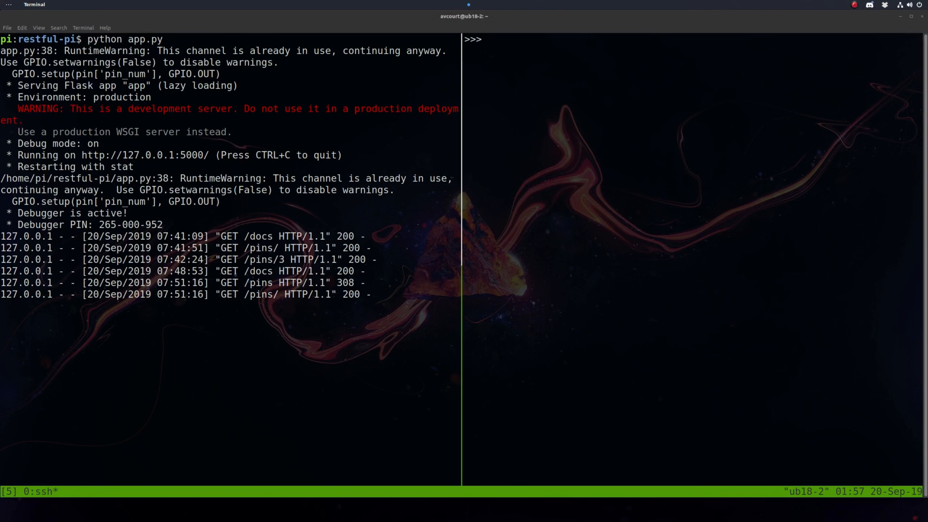
Display pins, then loop over them printing each pin's color
text(pins)
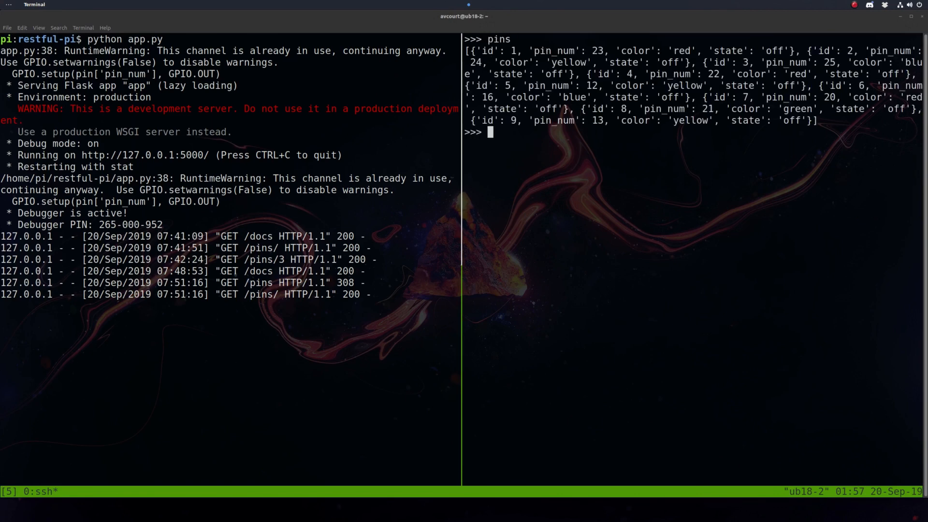
text(for)
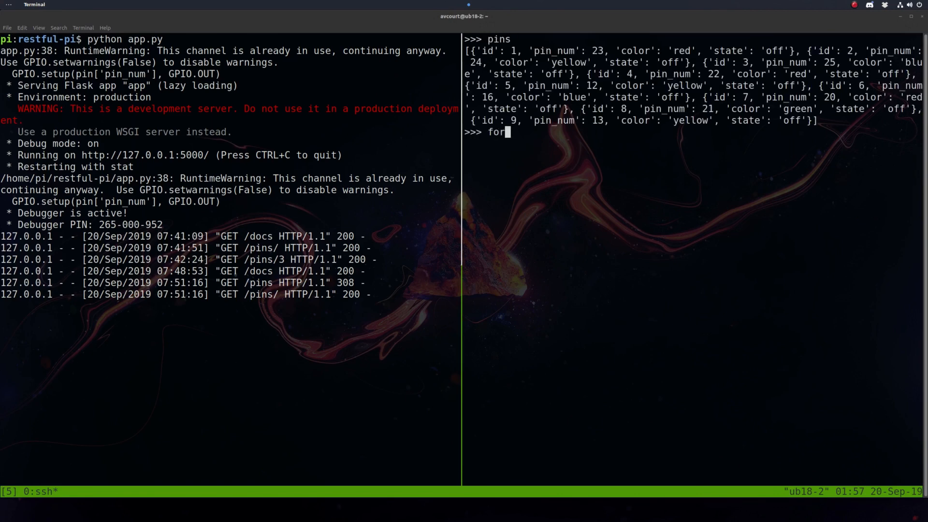
text(pin in pins:)
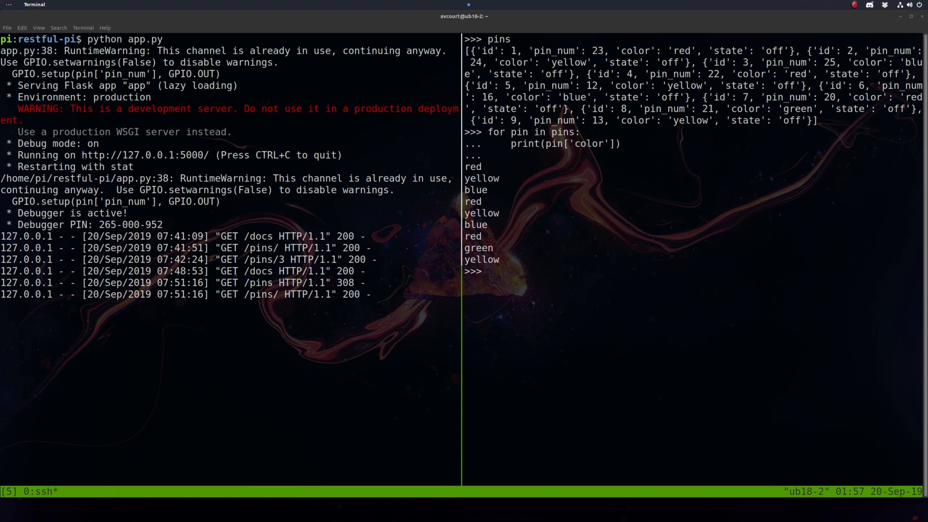
Store pin3 = requests.get(url + '3').json() and display it (blue, off)
text(p)
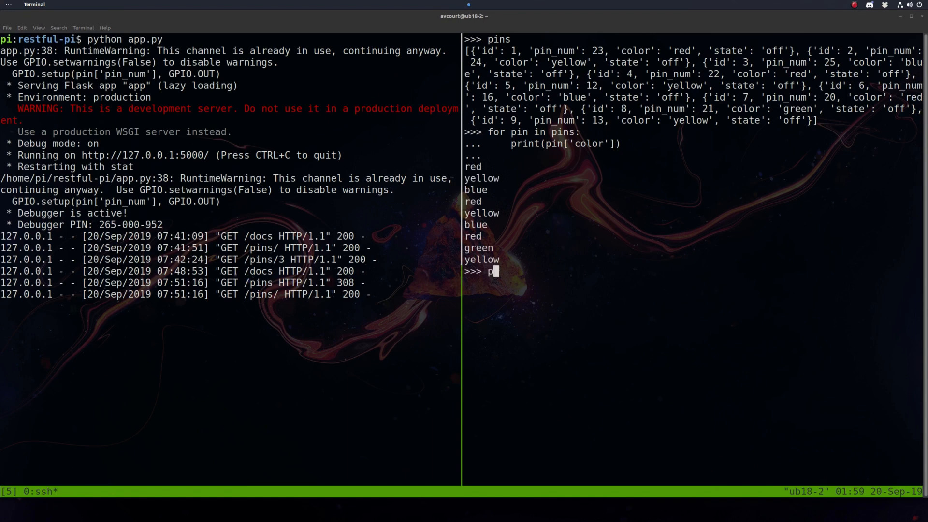
text(in3 = requests.get()
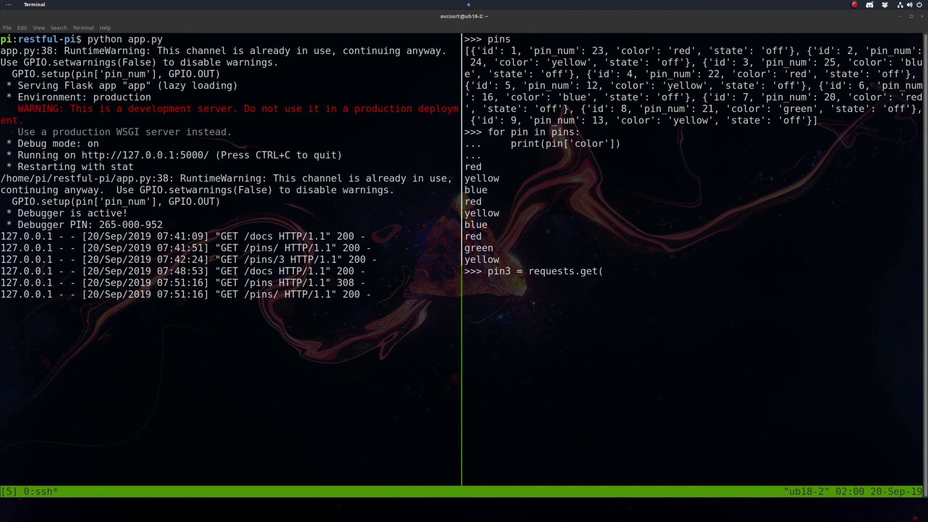
text(url)
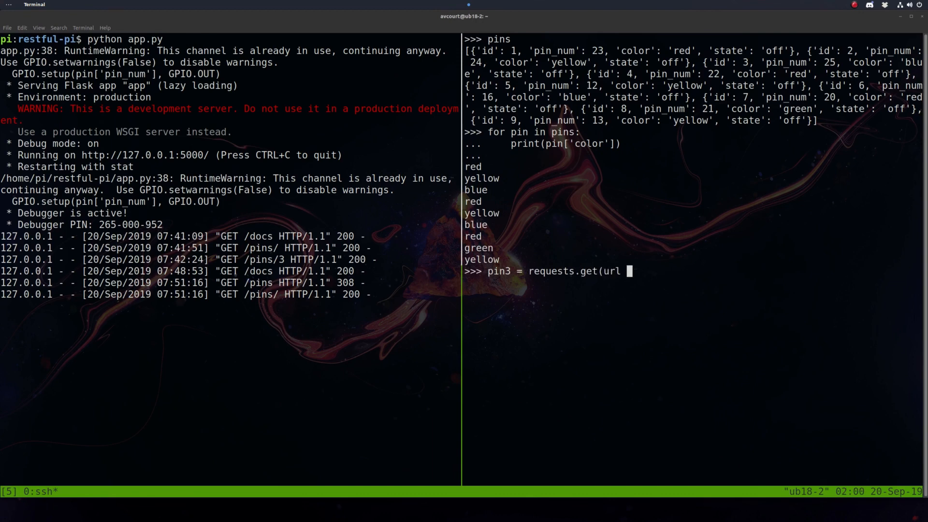
text(+ '3')
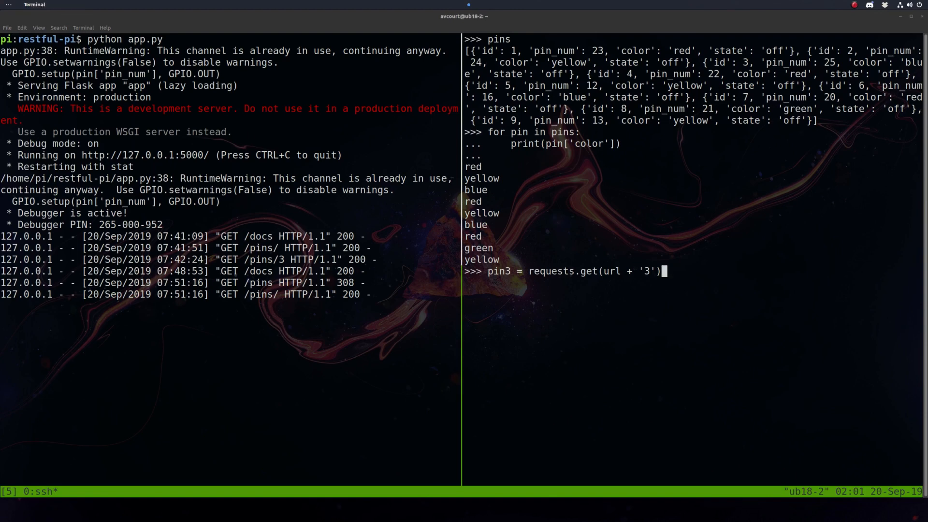
text(jso)
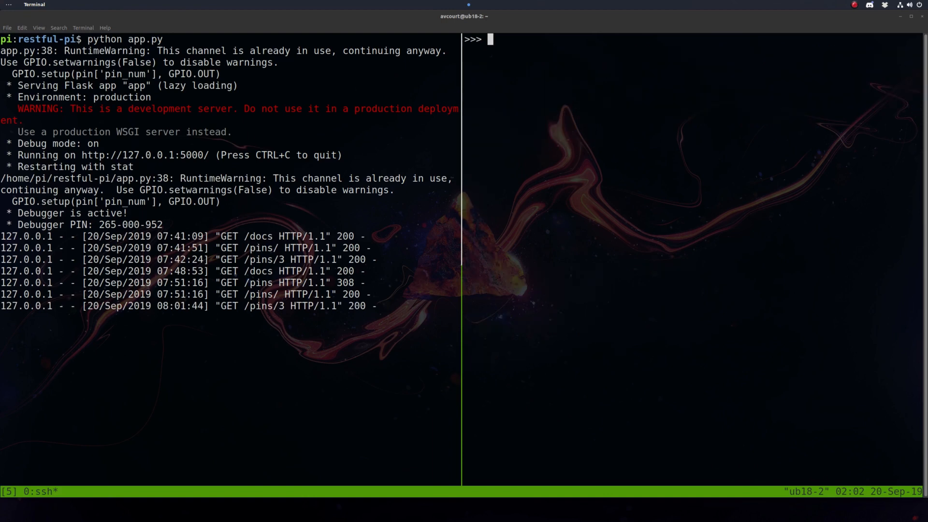
text(pin3['sta)
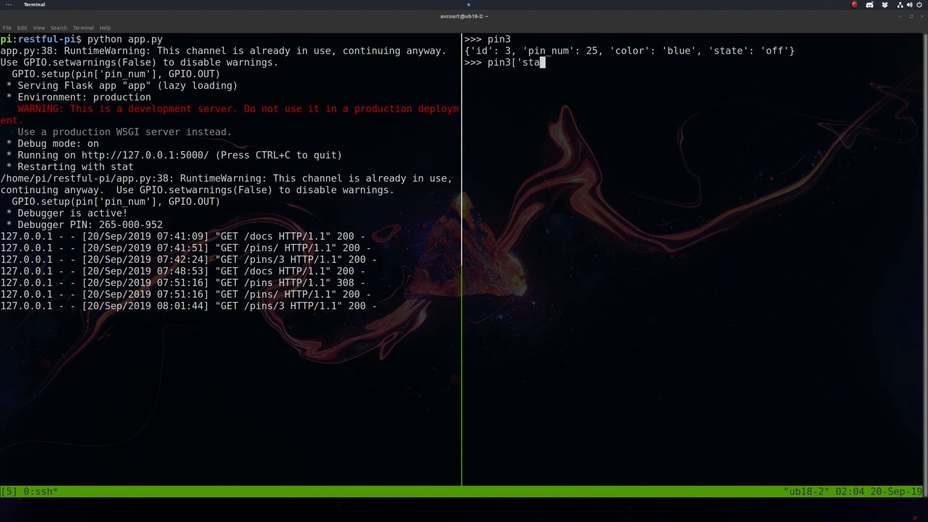
Set pin3's state to 'on', PUT it to /pins/3, then PATCH state 'off'
text(te')
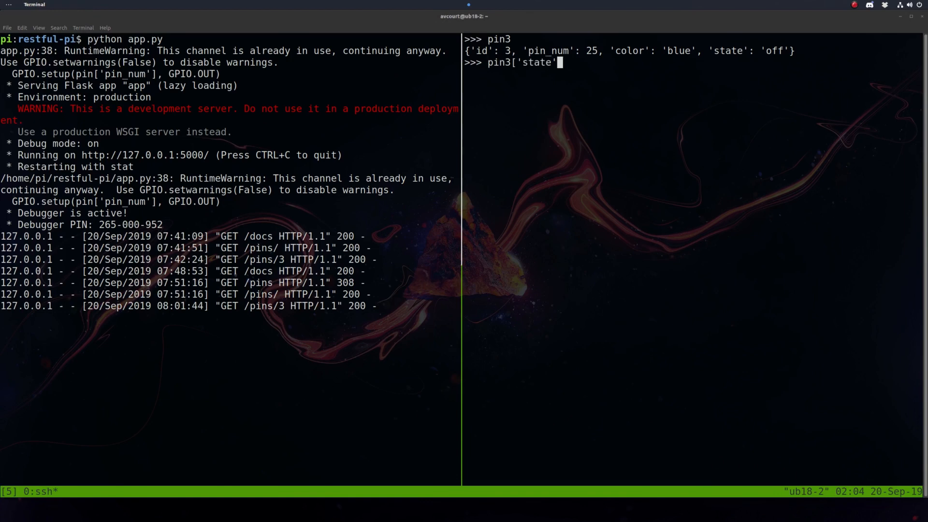
text(= 'on')
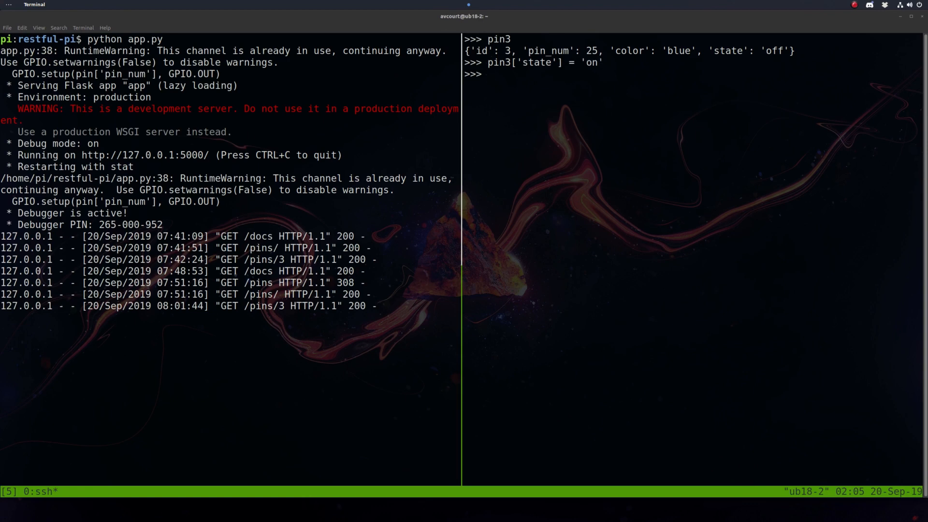
text(requests.put)
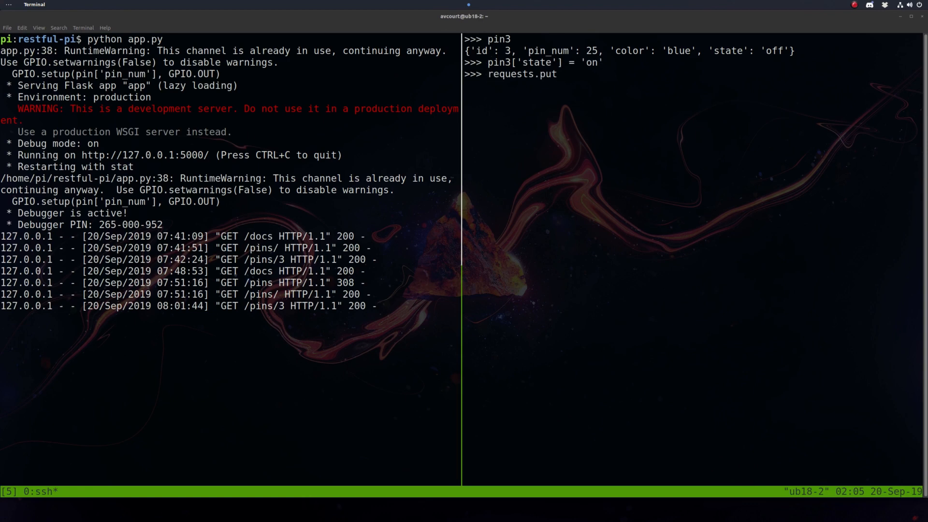
text((url +)
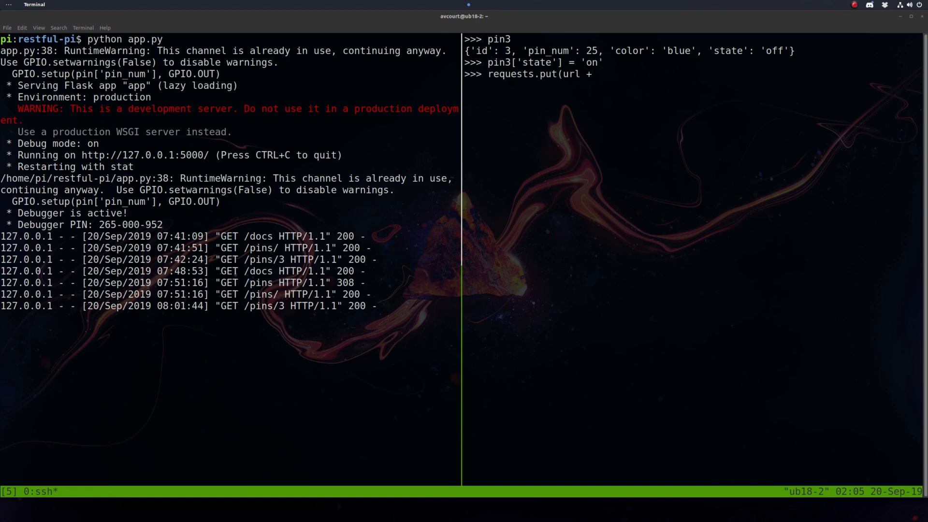
text(pin['id'])
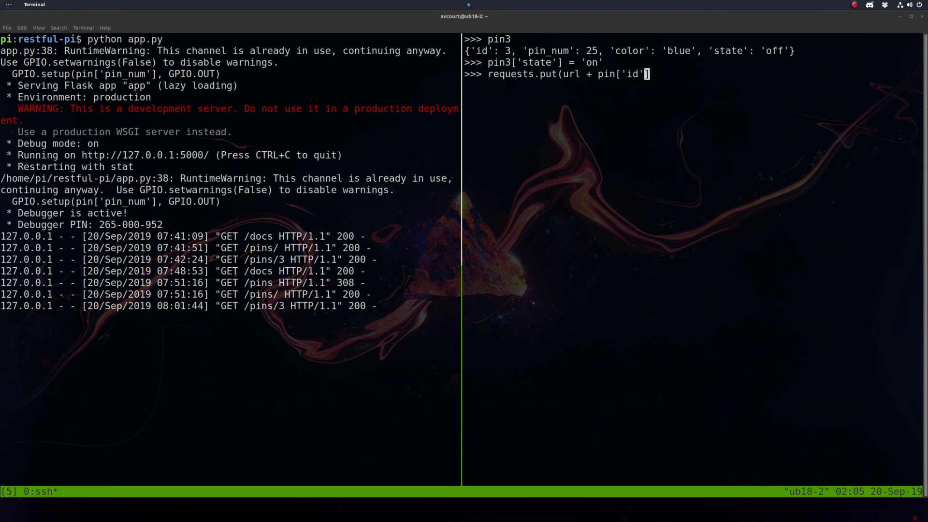
text(str()
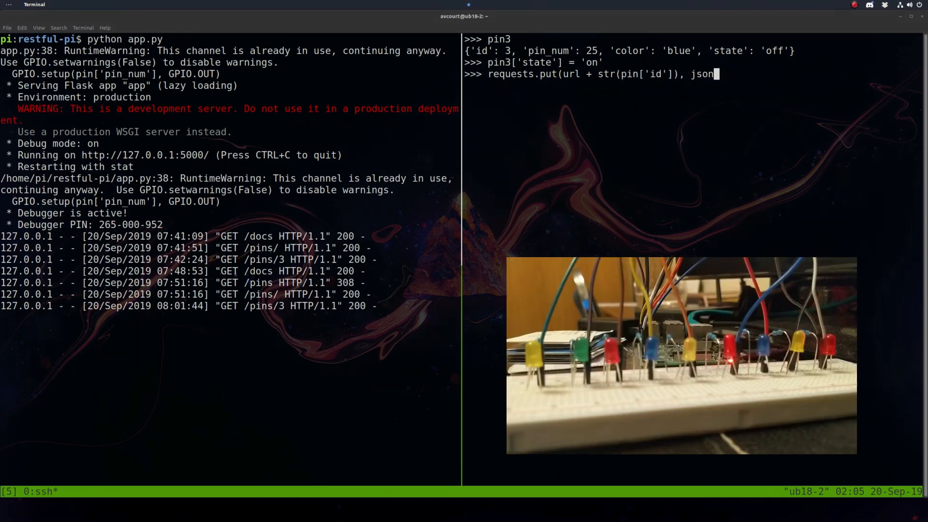
text(=)
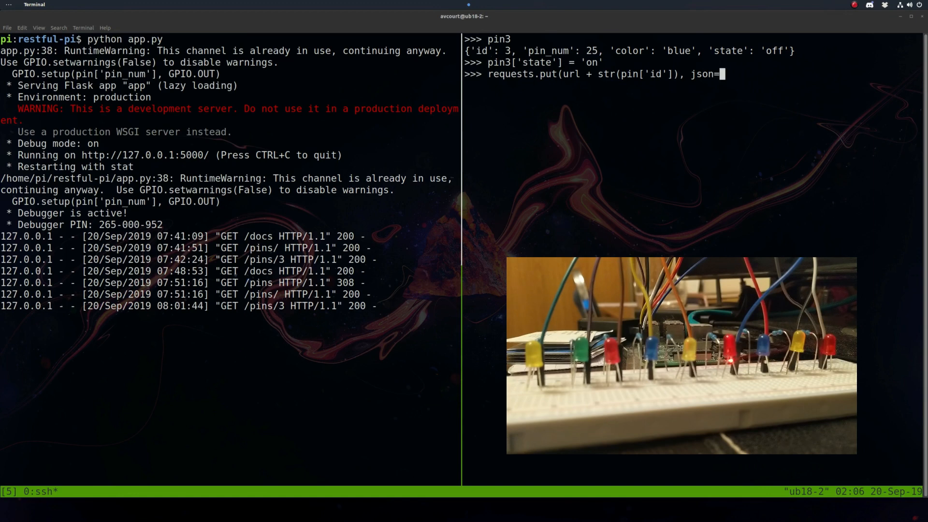
text(pin2)
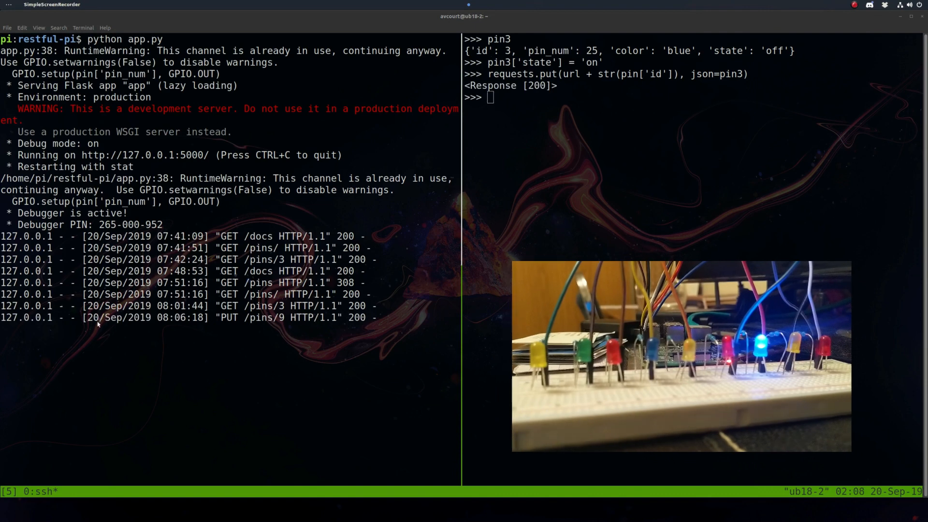
text(requests.patch(url + str(pin3['id']), json={'state':'off'}))
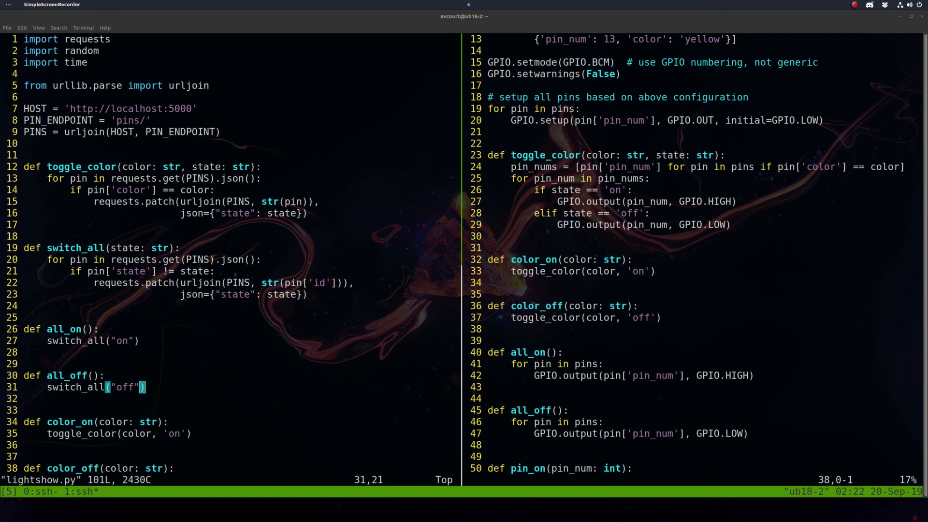
mouse_move(568, 238)
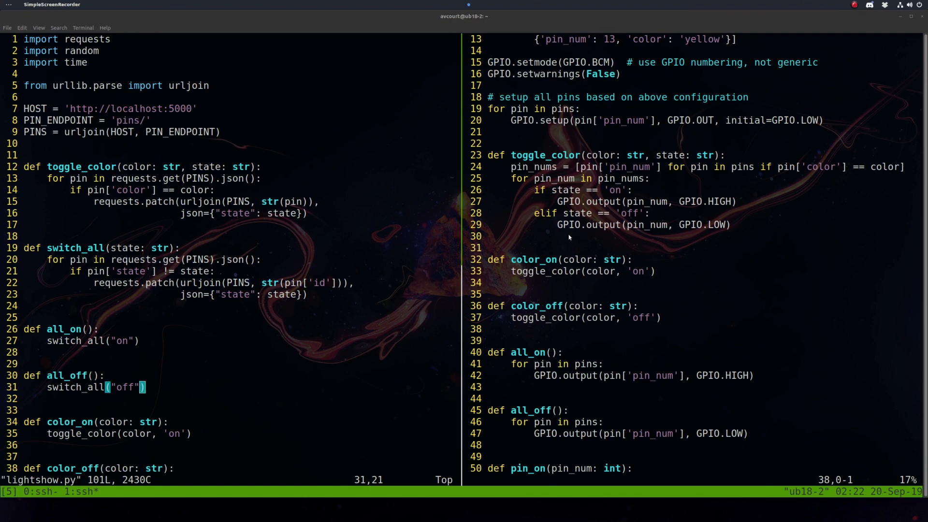
mouse_move(634, 241)
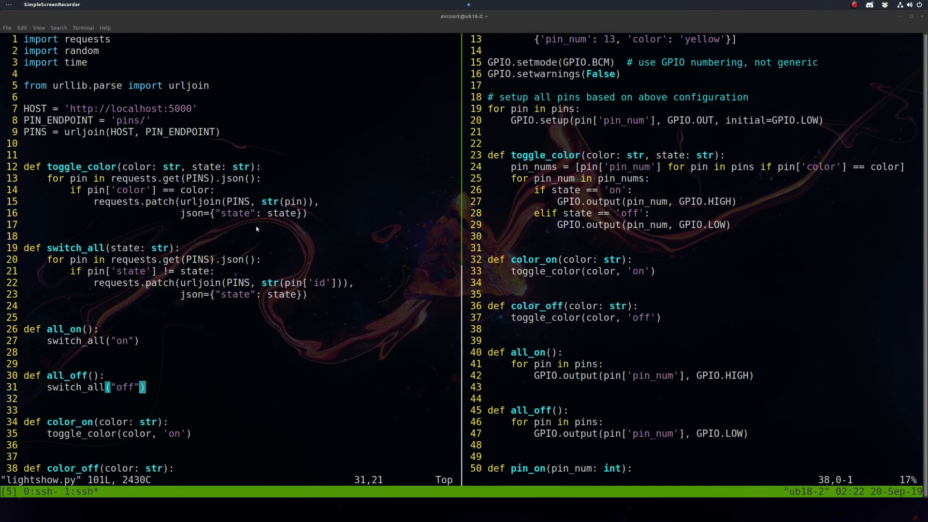
mouse_move(256, 229)
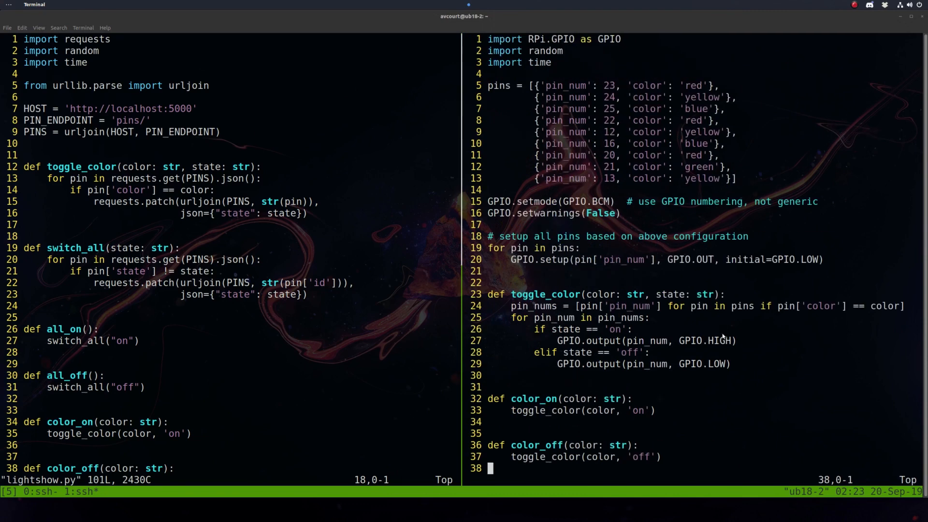
mouse_move(692, 307)
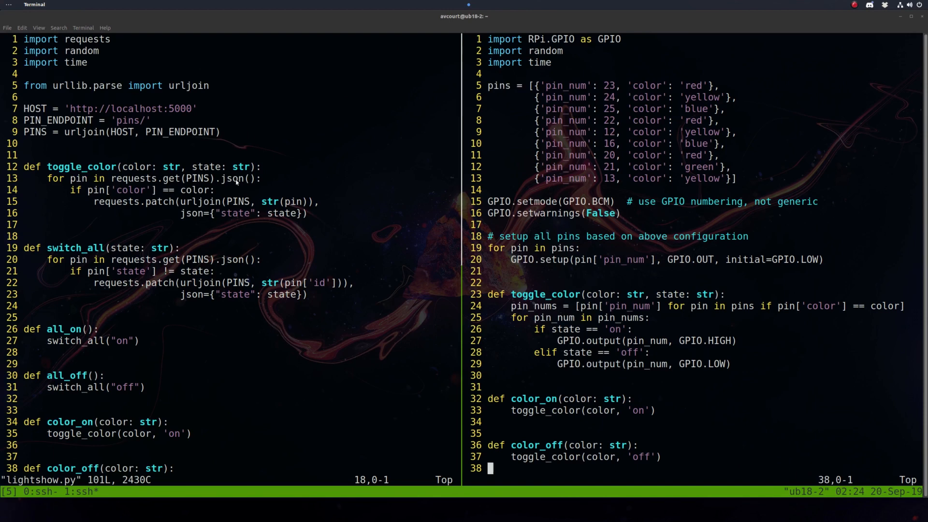
mouse_move(199, 204)
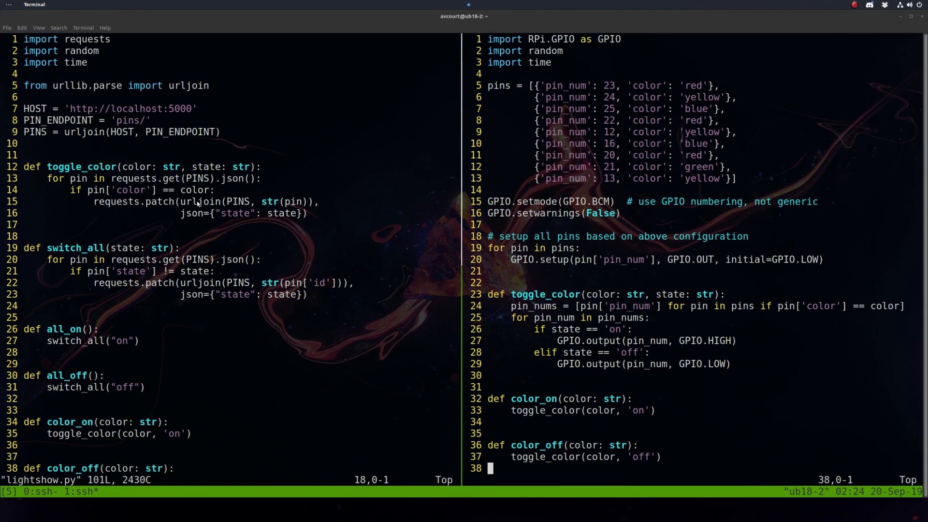
mouse_move(560, 176)
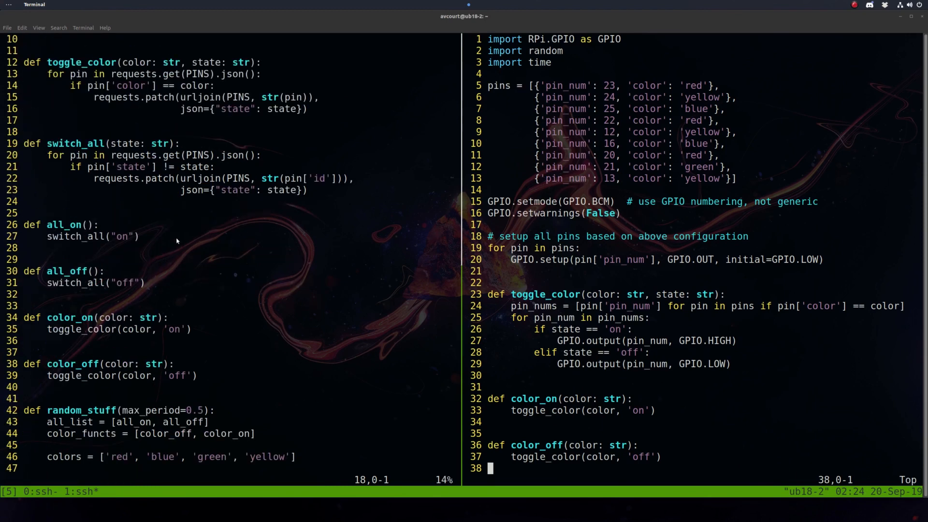
mouse_move(215, 314)
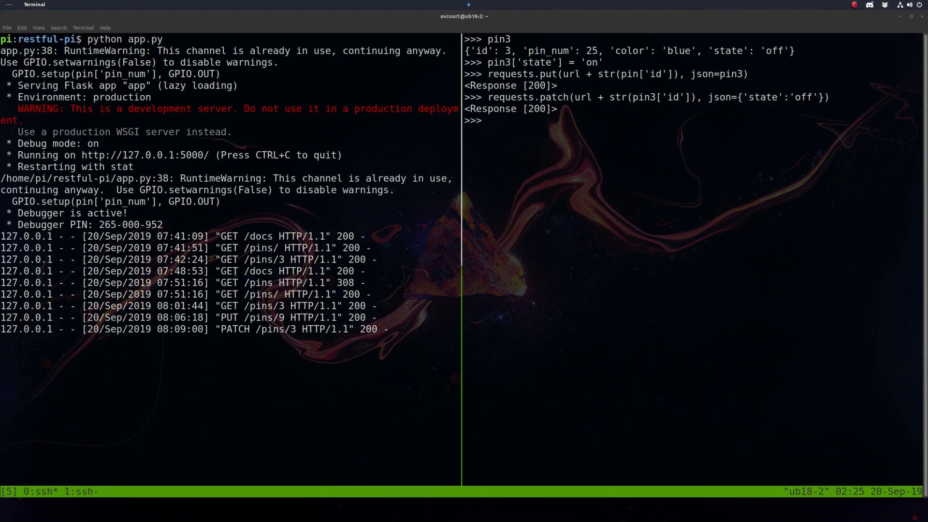
Import lightshow and pin_controller, then call all_on() and all_off() on every LED
text(i)
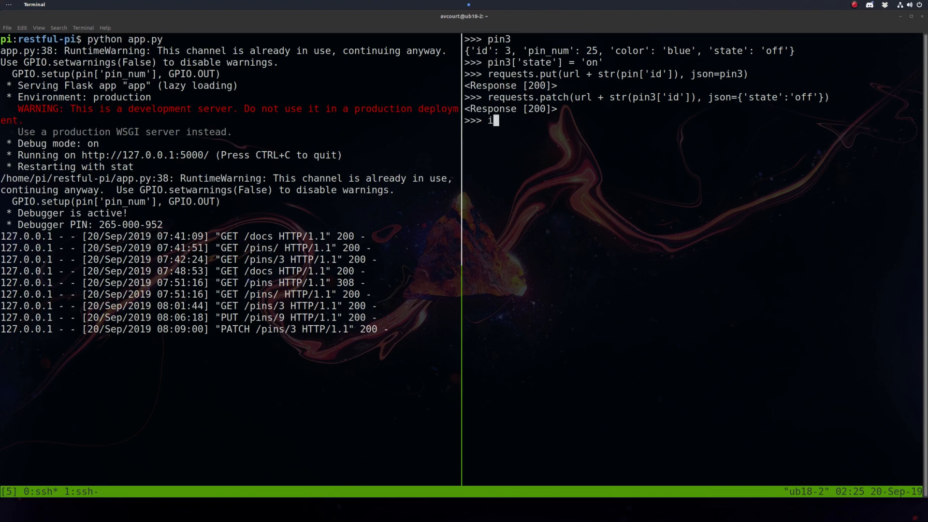
text(mport lightshow)
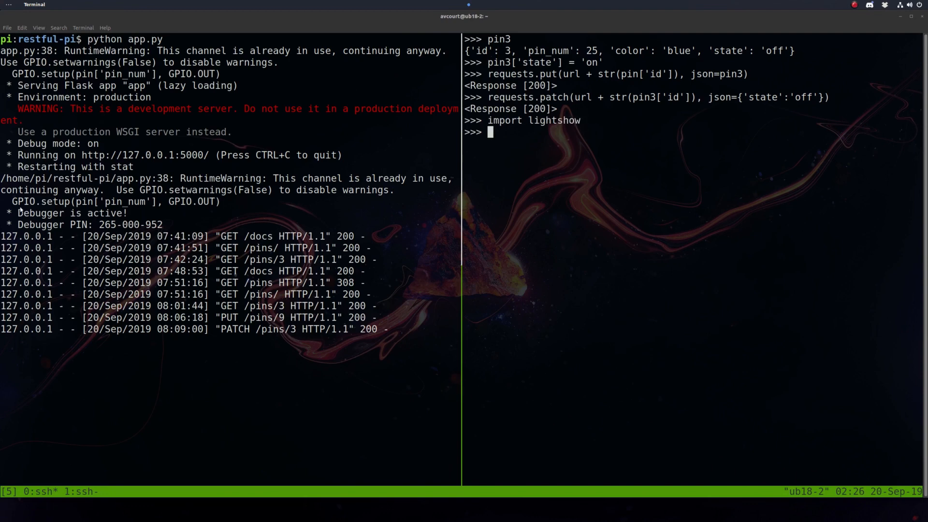
text(import)
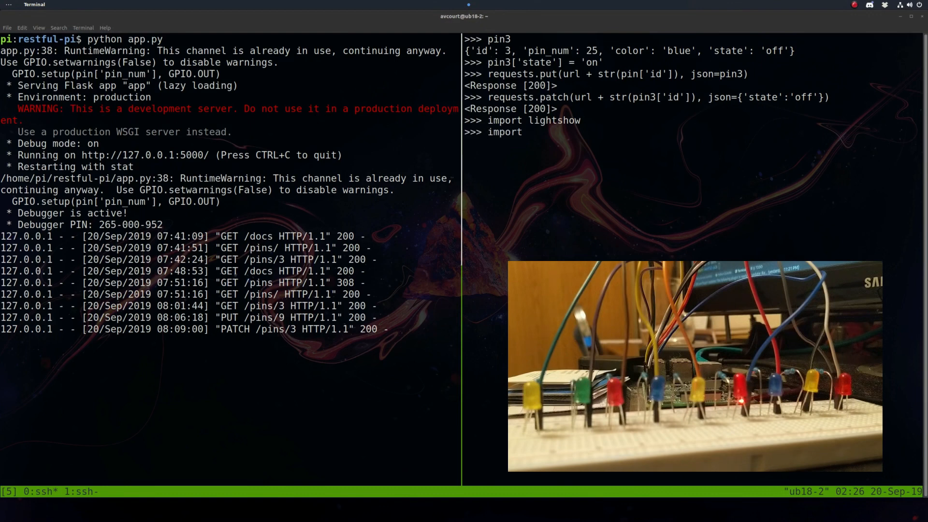
text(pin_controller)
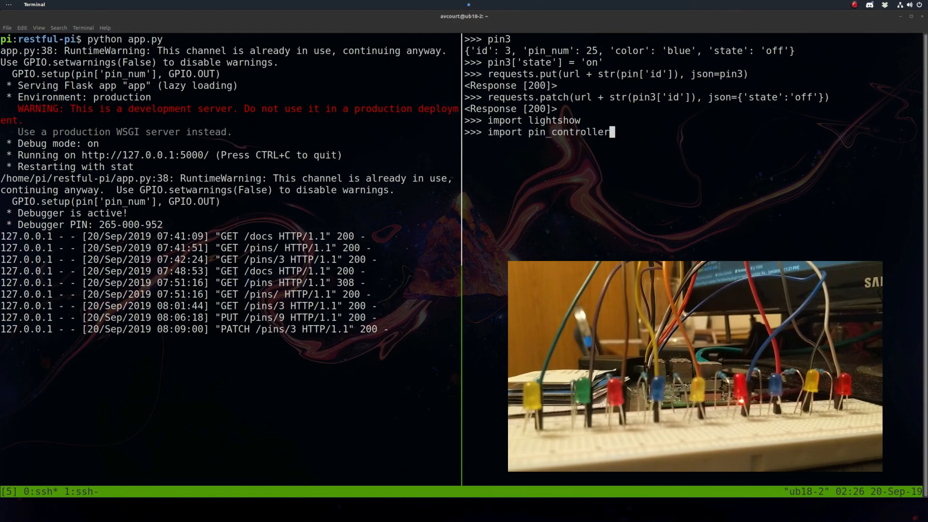
text(pin_controller.all_on())
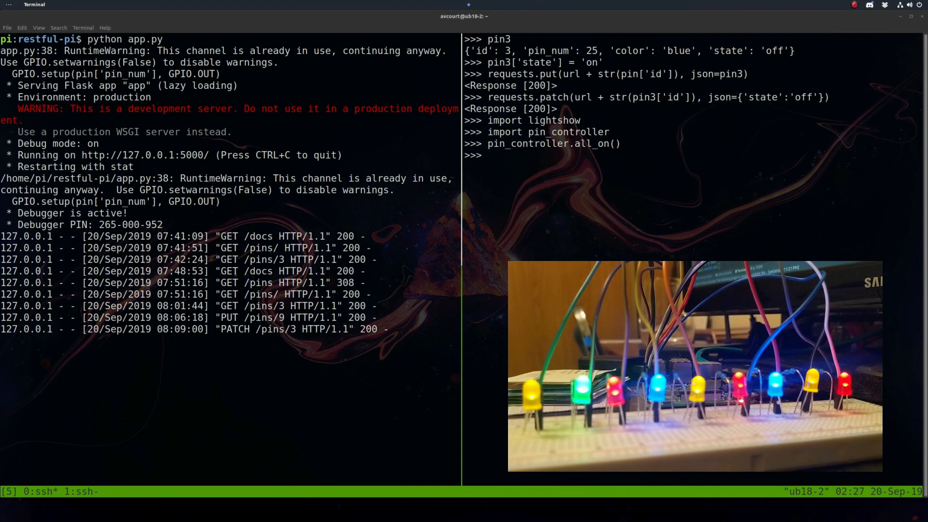
text(pin_controller.all_off()
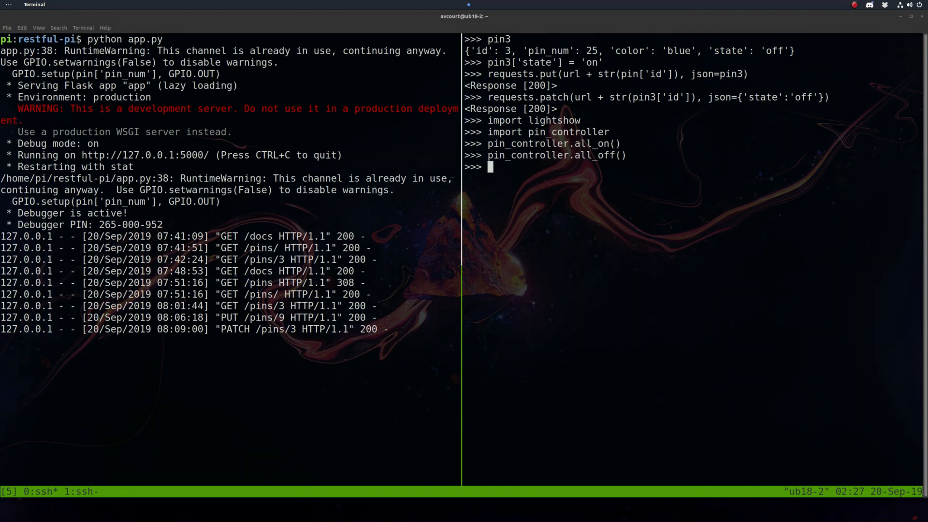
text(light.all_off())
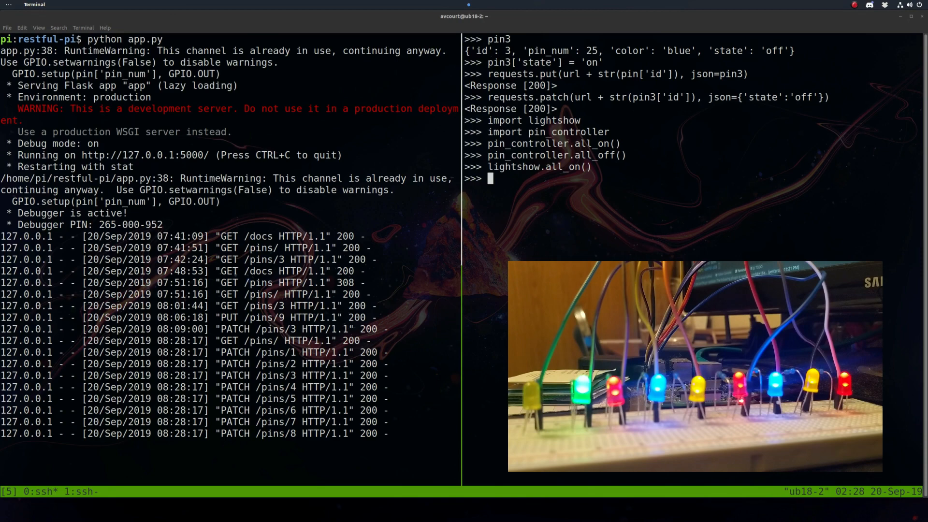
Toggle all LEDs repeatedly with lightshow and pin_controller all_on()/all_off() calls
text(lightshow.all_on())
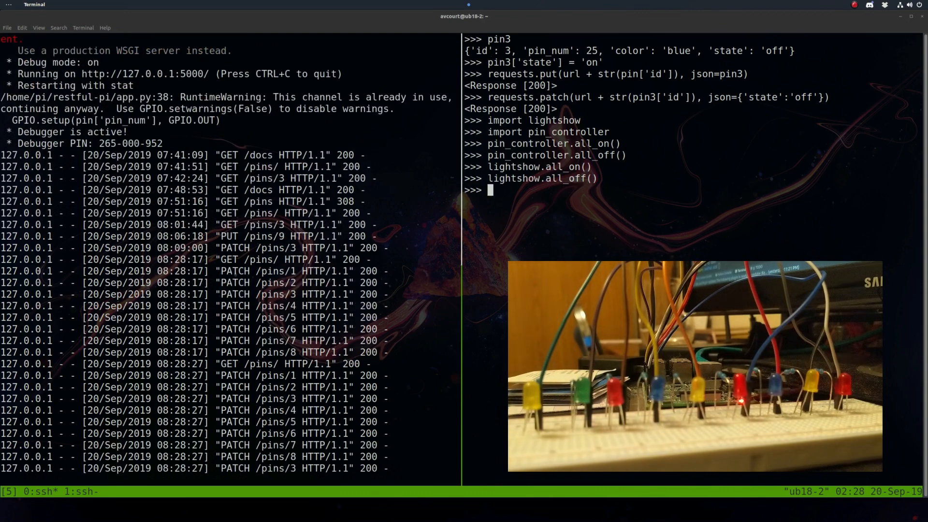
text(lightshow.all_off())
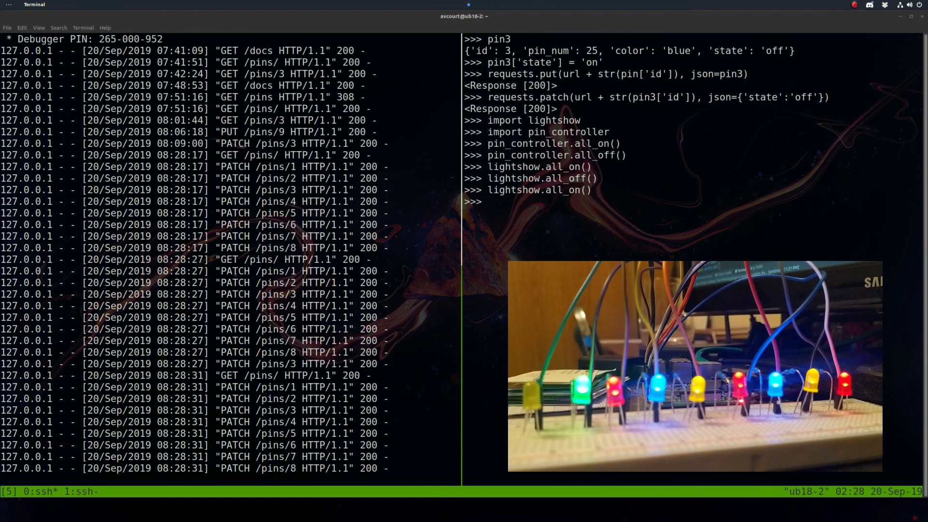
text(lightshow.all_off())
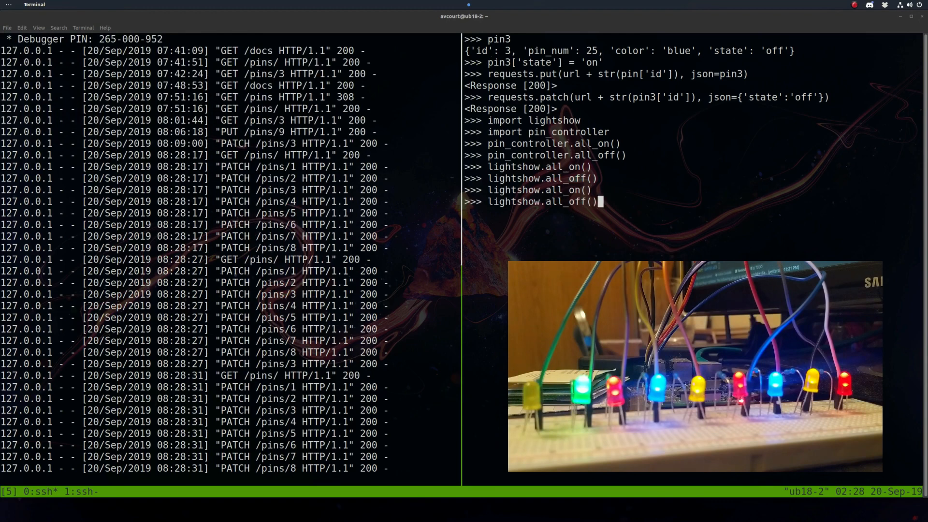
text(pin_controller.all_on())
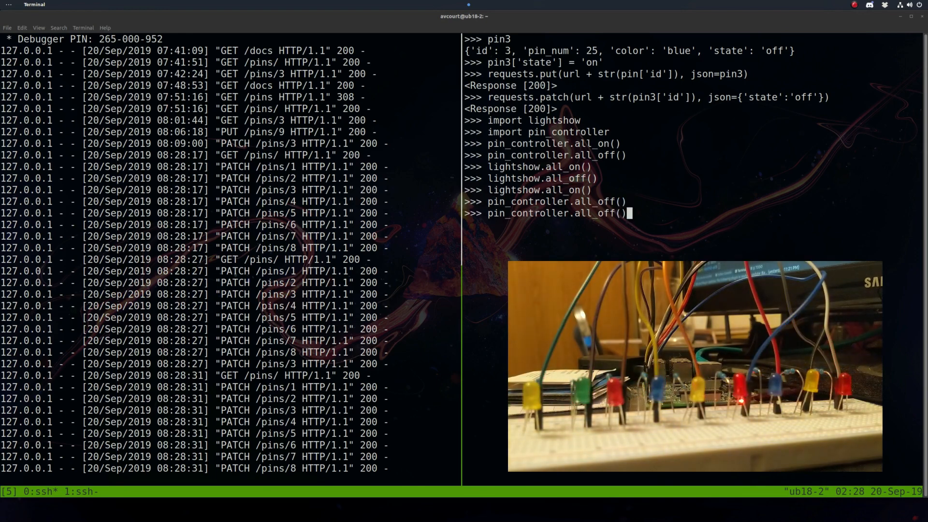
text(lightshow.all_on())
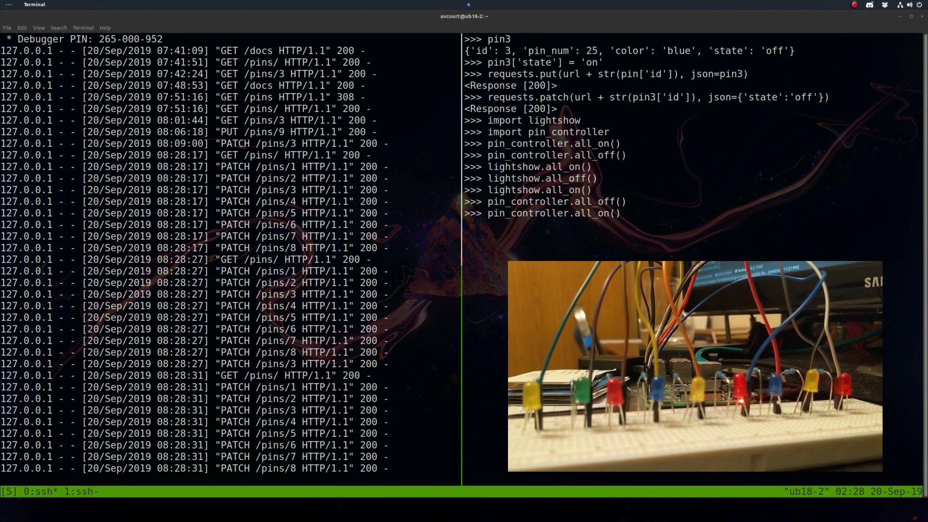
key(Return)
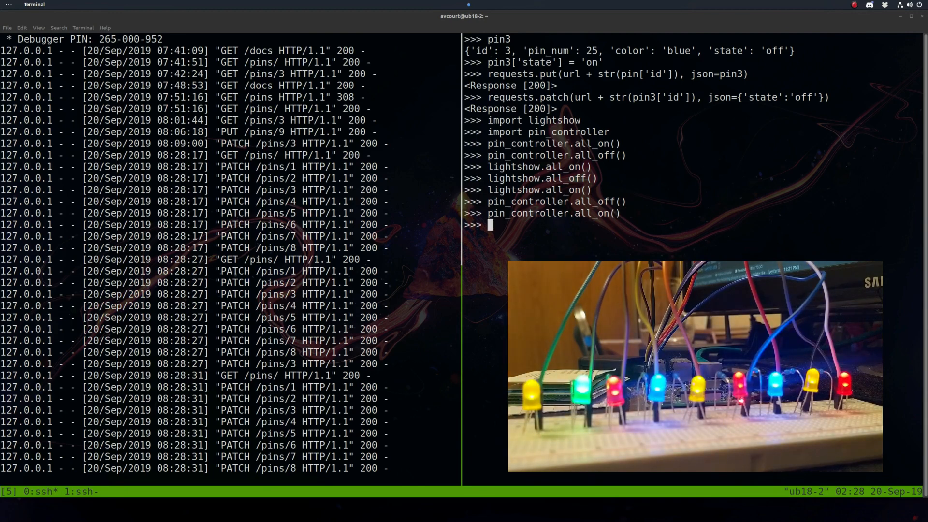
text(pin_controller.all_off())
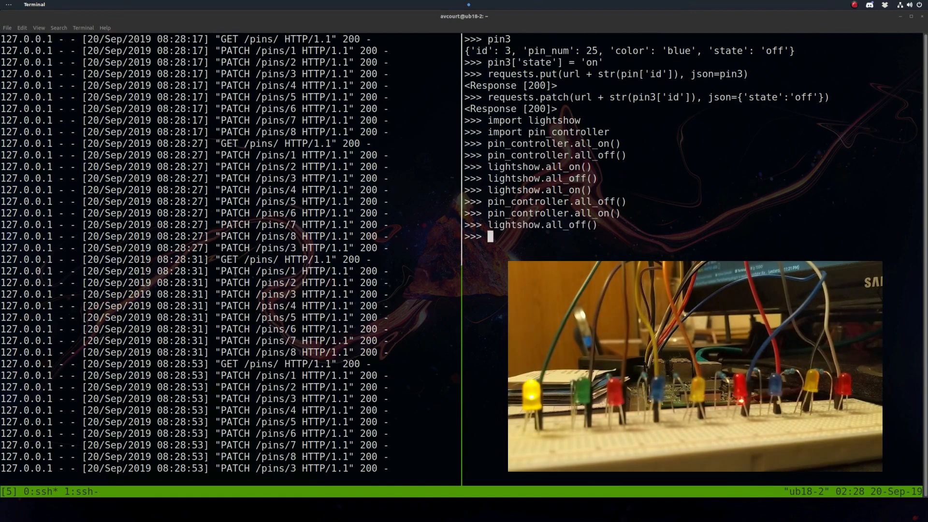
text(pin_controller.all_on())
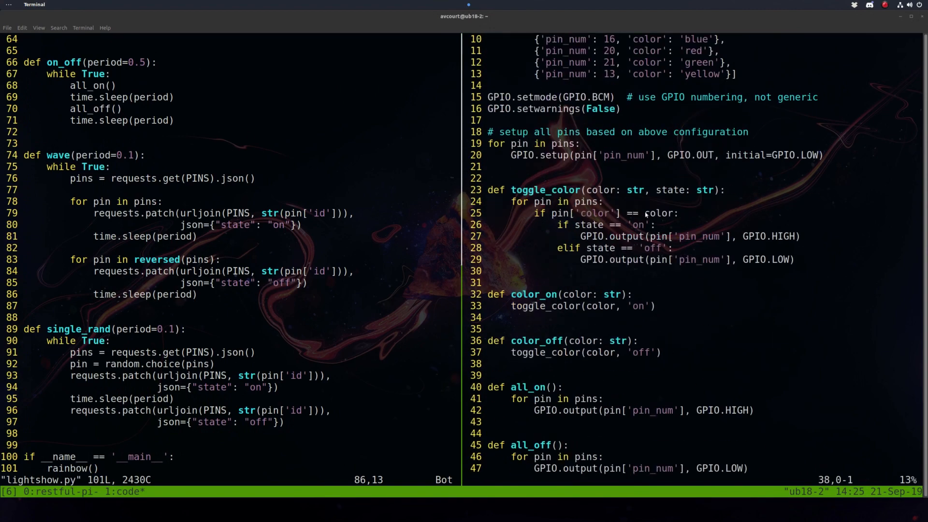
Scroll through lightshow.py's rainbow, on_off, wave and single_rand functions in Vim
scroll(down, 3)
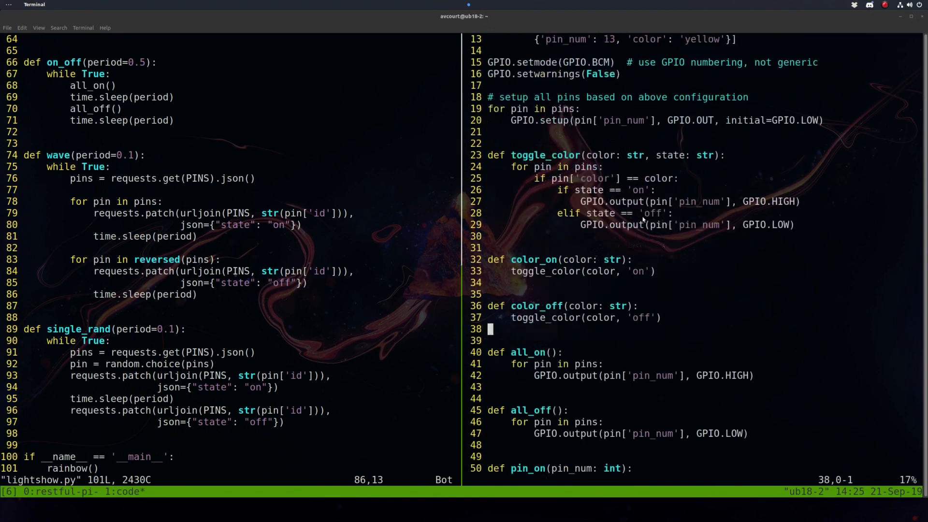
scroll(down, 3)
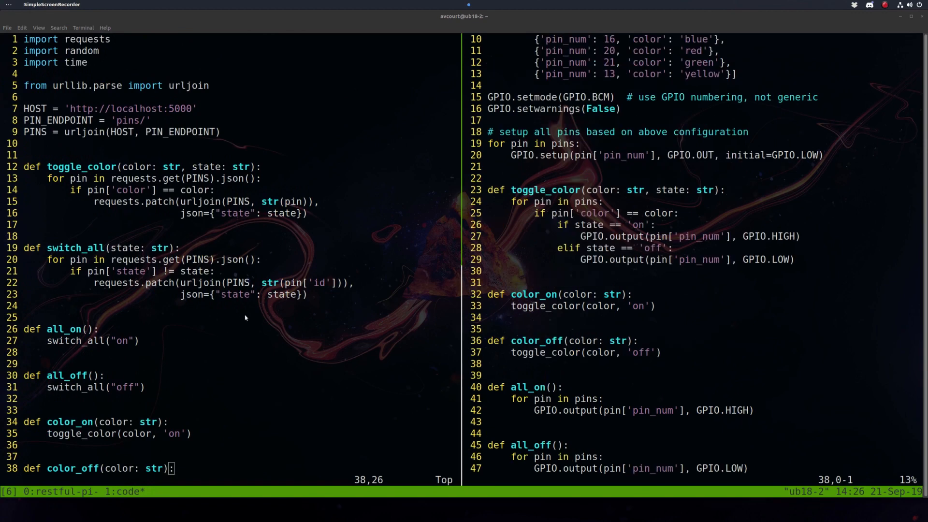
mouse_move(220, 267)
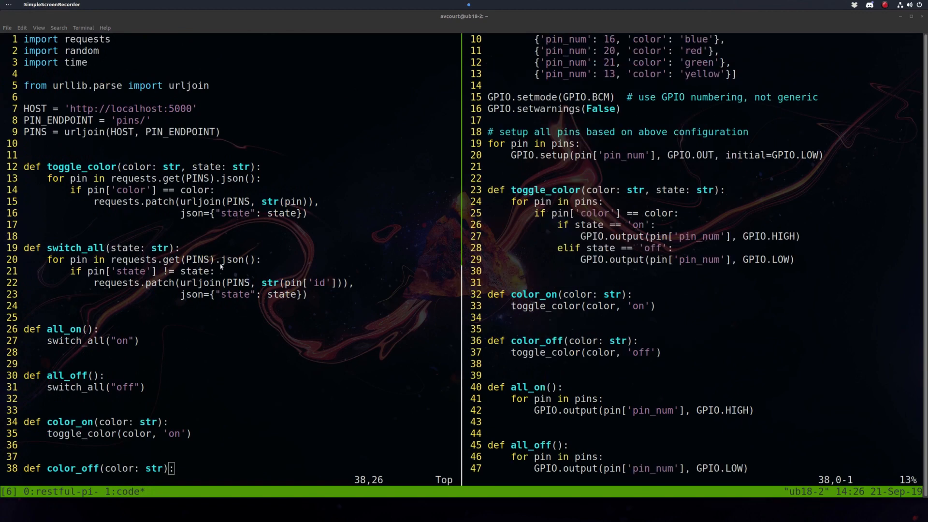
mouse_move(599, 265)
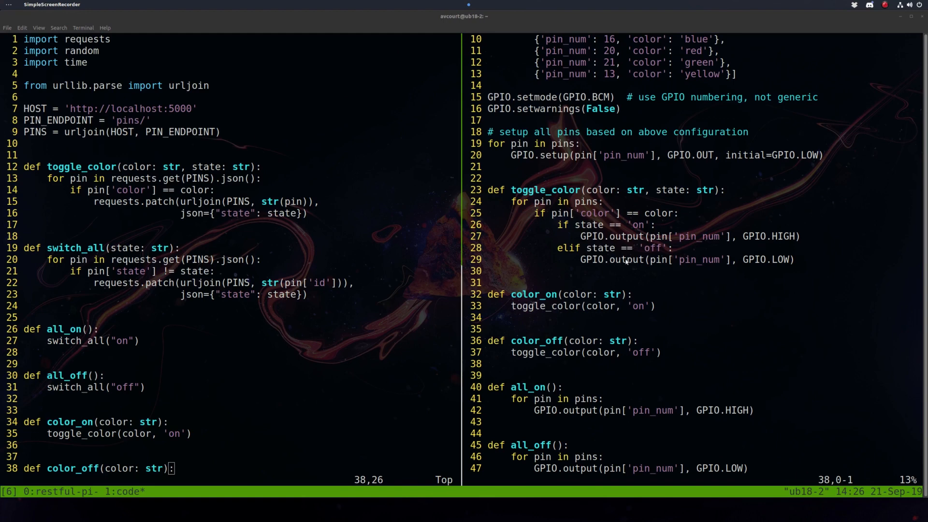
mouse_move(116, 208)
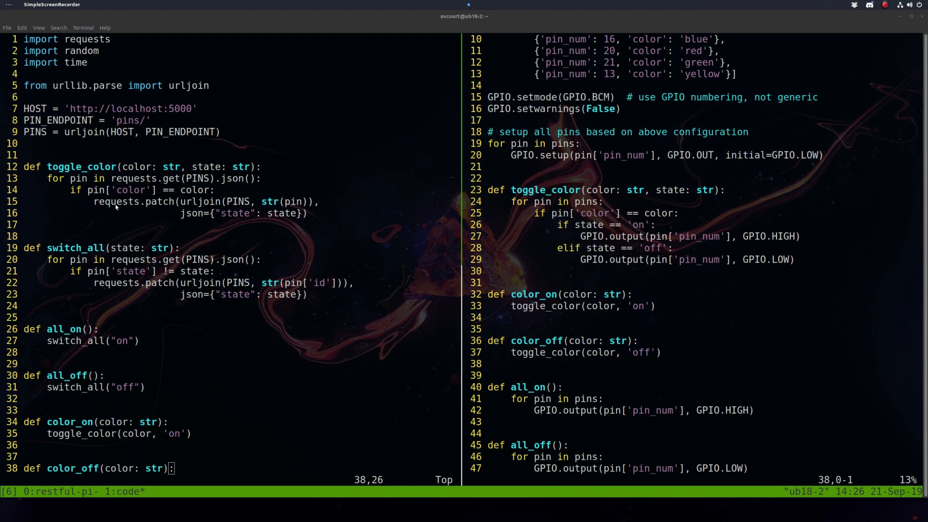
mouse_move(214, 217)
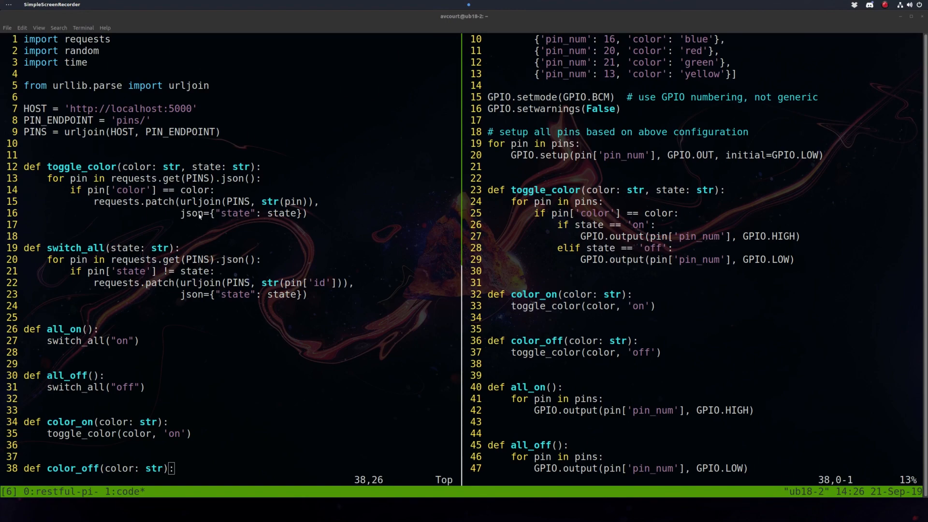
scroll(down, 3)
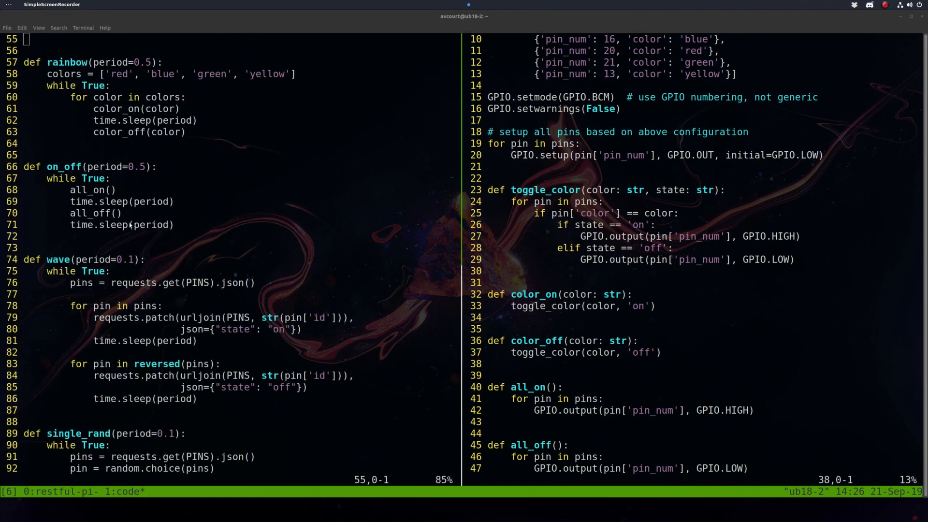
mouse_move(378, 293)
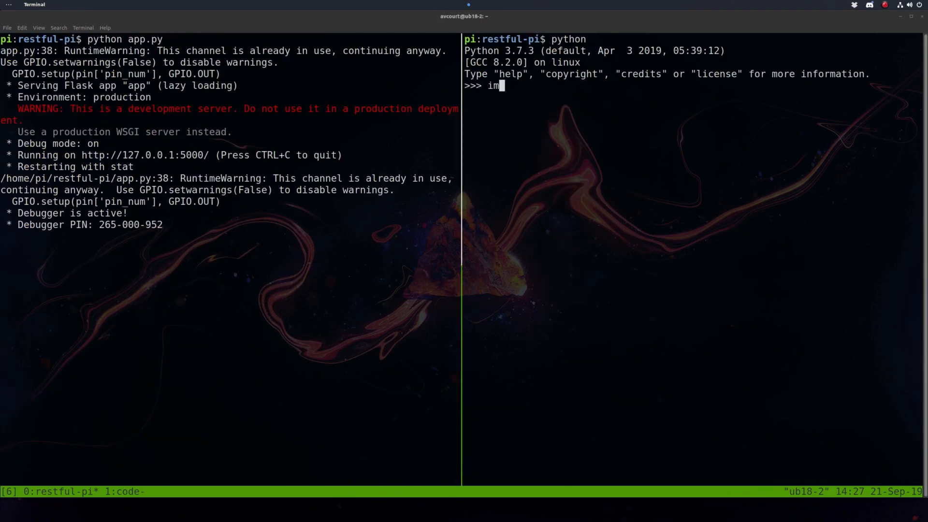
Import the lightshow and pin_controller modules in the Python REPL
text(port light)
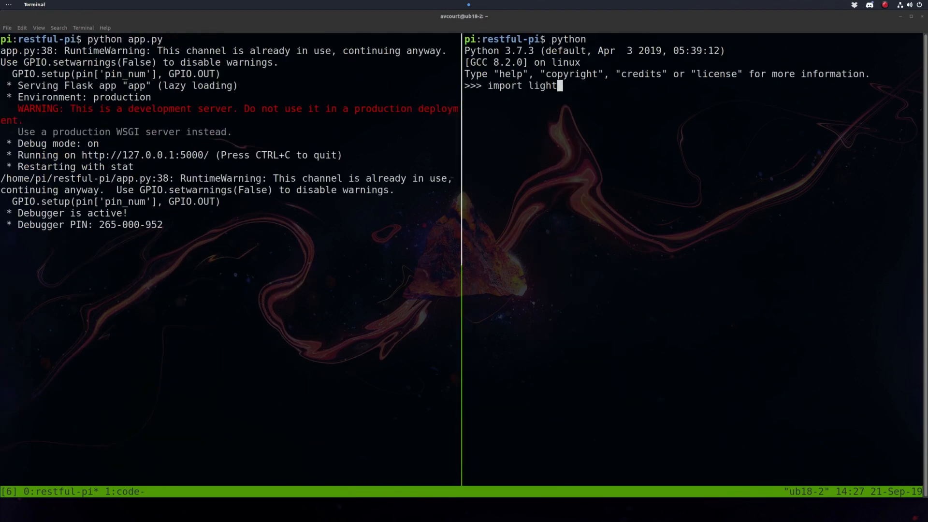
text(show)
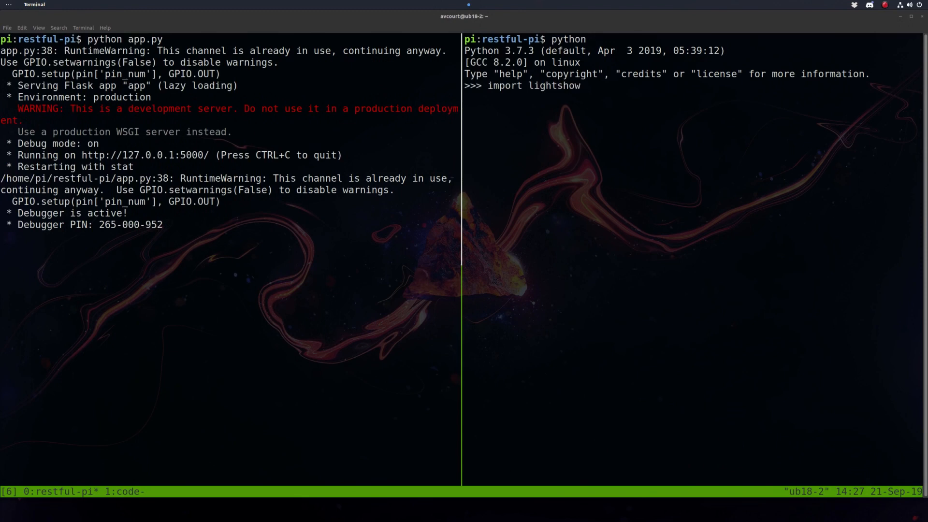
key(Return)
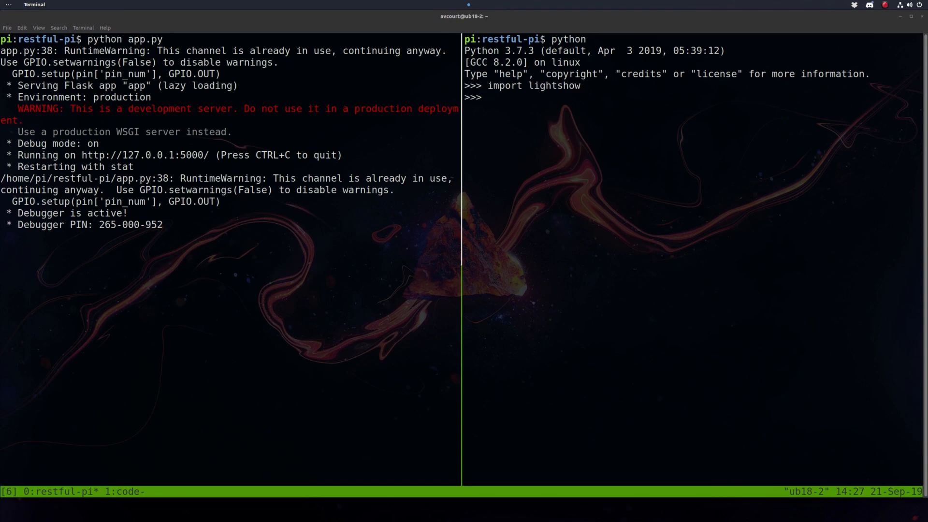
text(import pin)
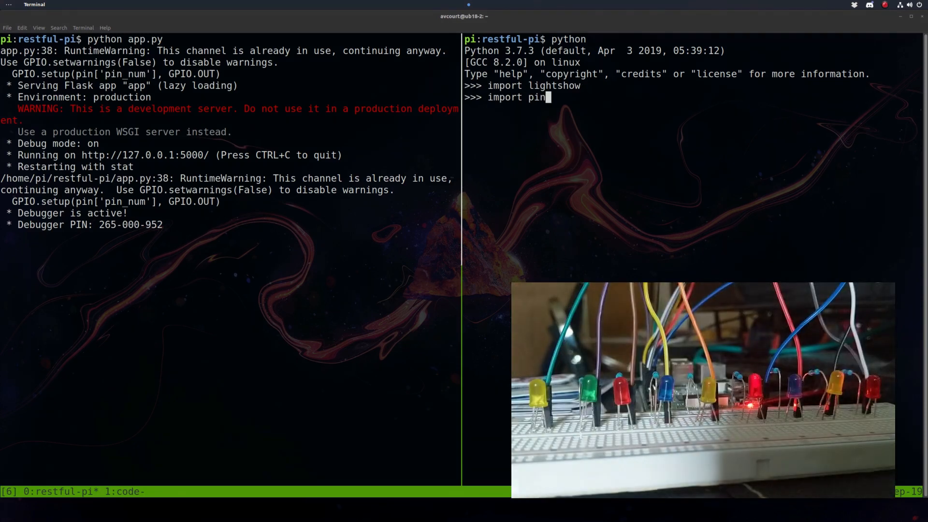
text(_controller)
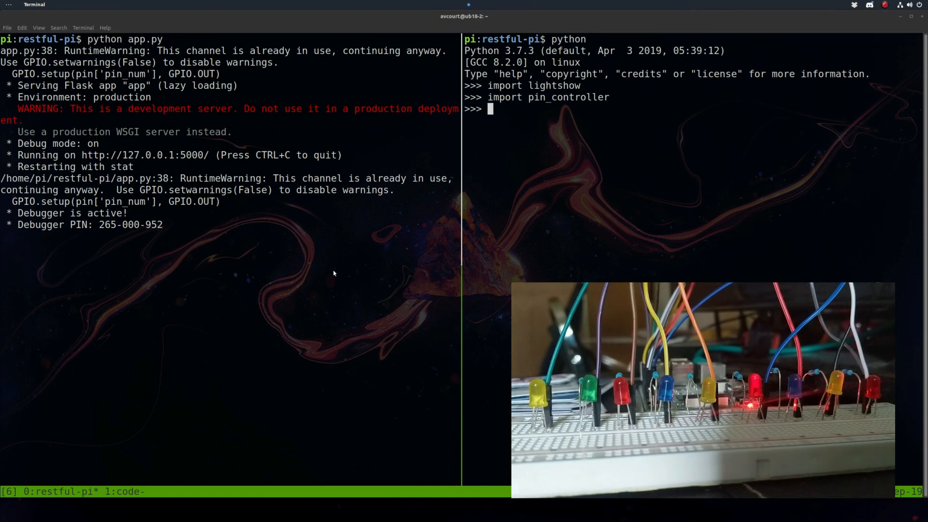
Type a lightshow.wave() call at the REPL prompt
text(lightshow.wave)
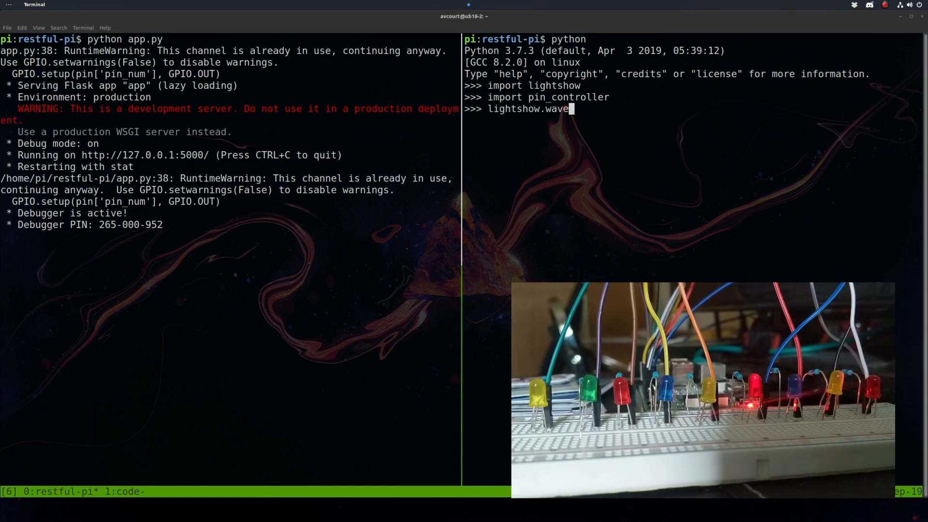
text(())
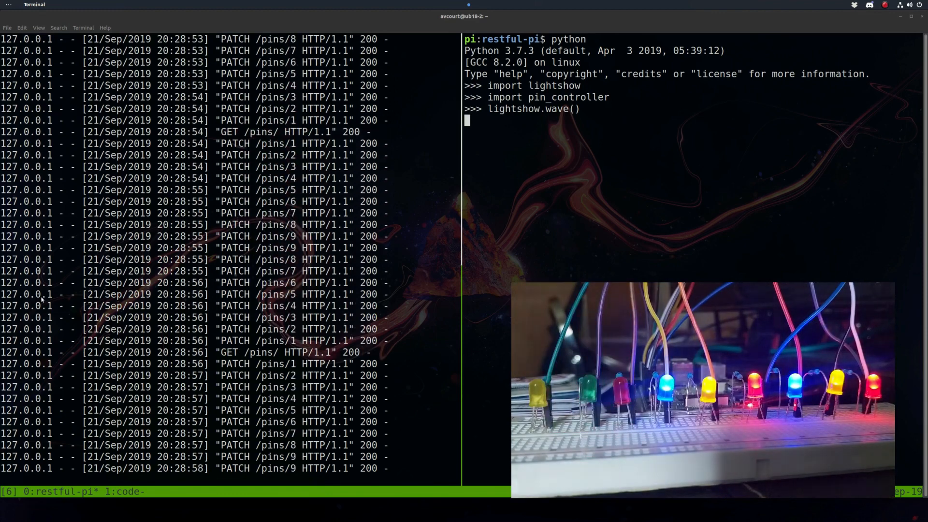
Interrupt with Ctrl+C to leave the REPL for the lightshow code window
key(ctrl+c)
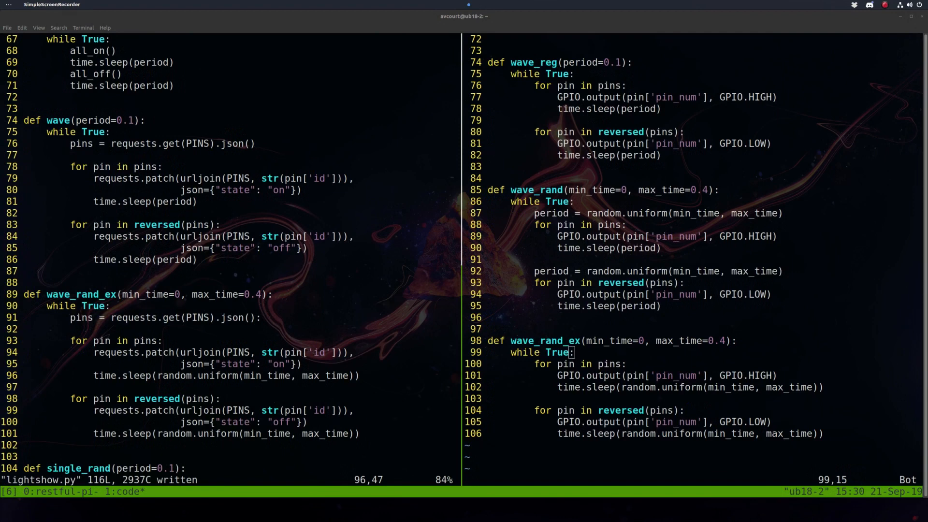
Scroll through the wave and wave_rand_ex functions in both Vim splits
scroll(down, 3)
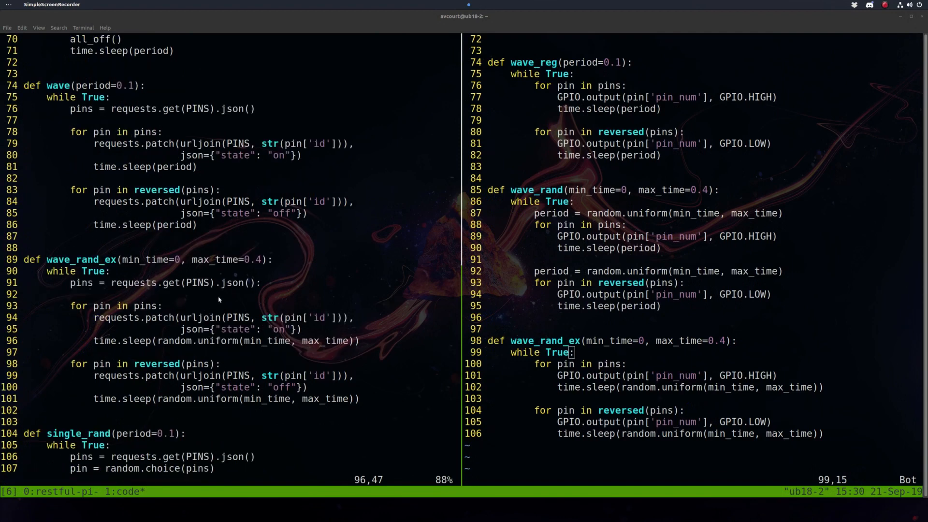
mouse_move(349, 363)
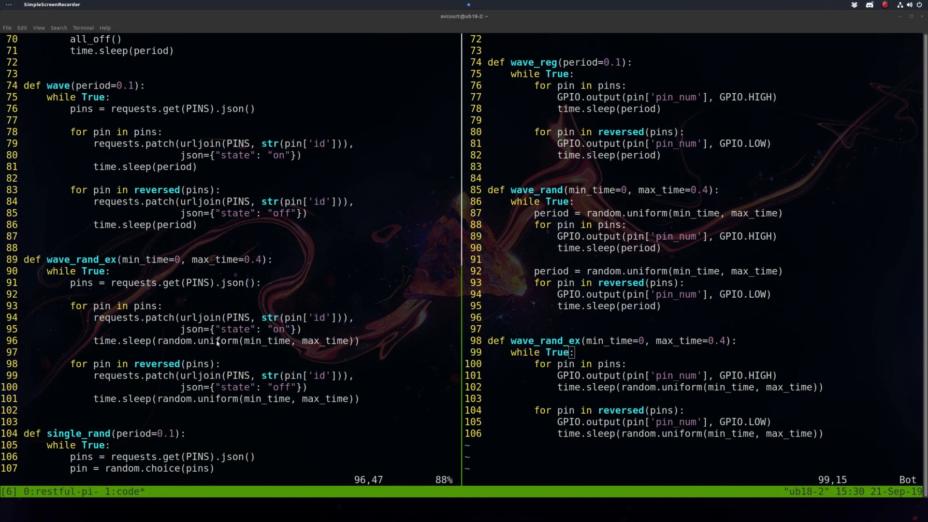
mouse_move(238, 264)
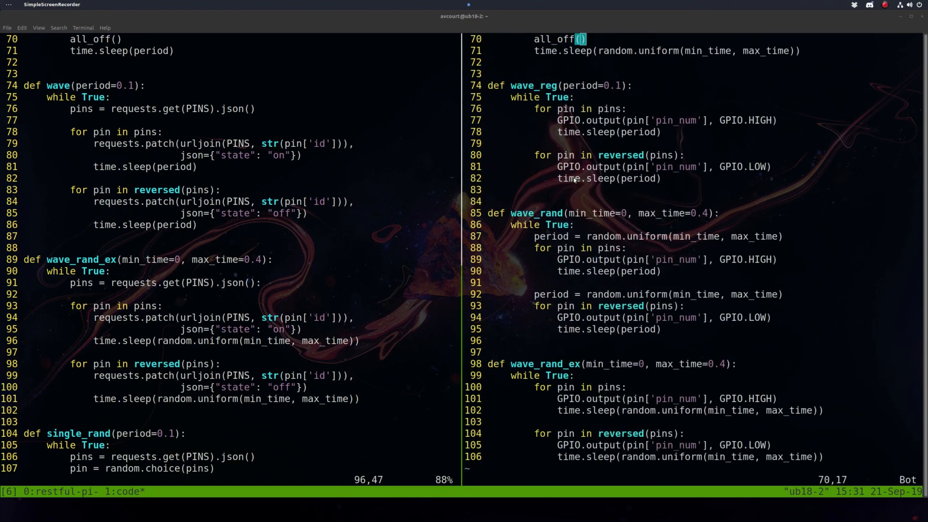
scroll(down, 3)
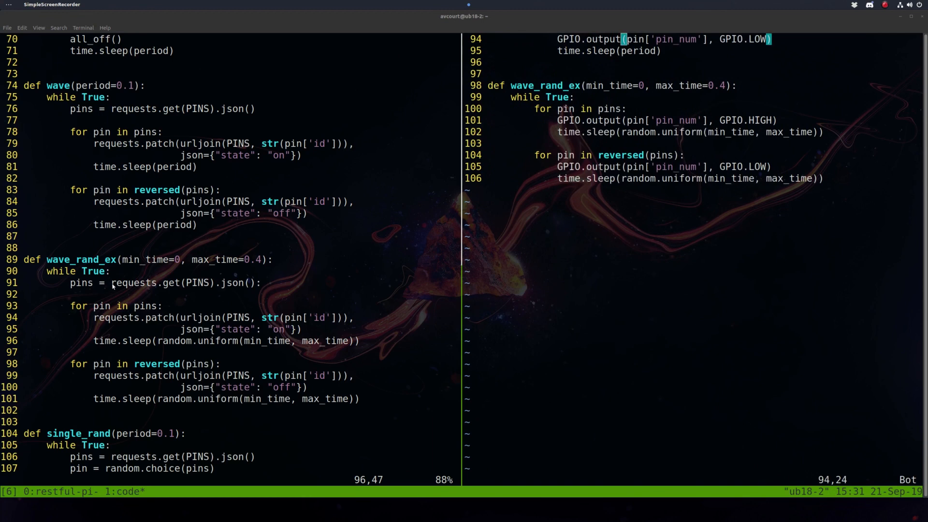
mouse_move(155, 286)
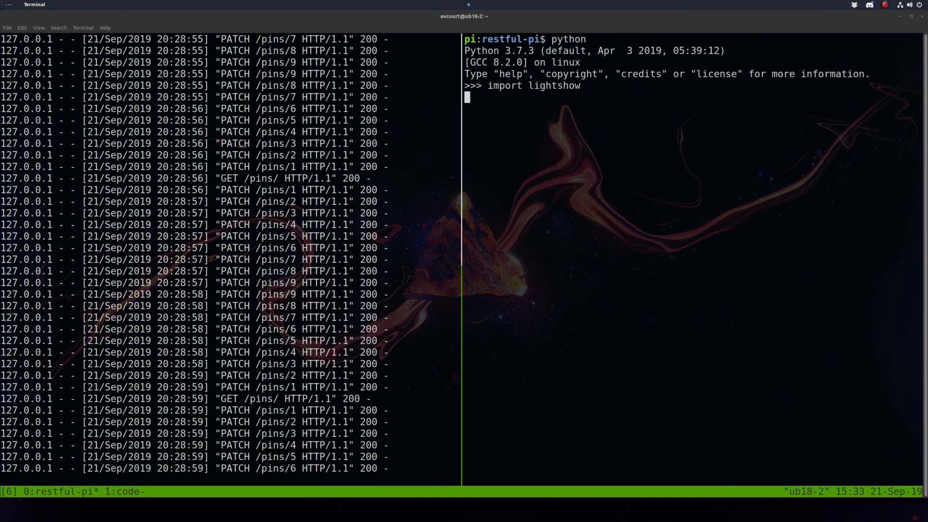
Type lightshow.all_off() to switch LEDs off, then enter lightshow.wave_rand_ex()
text(lig)
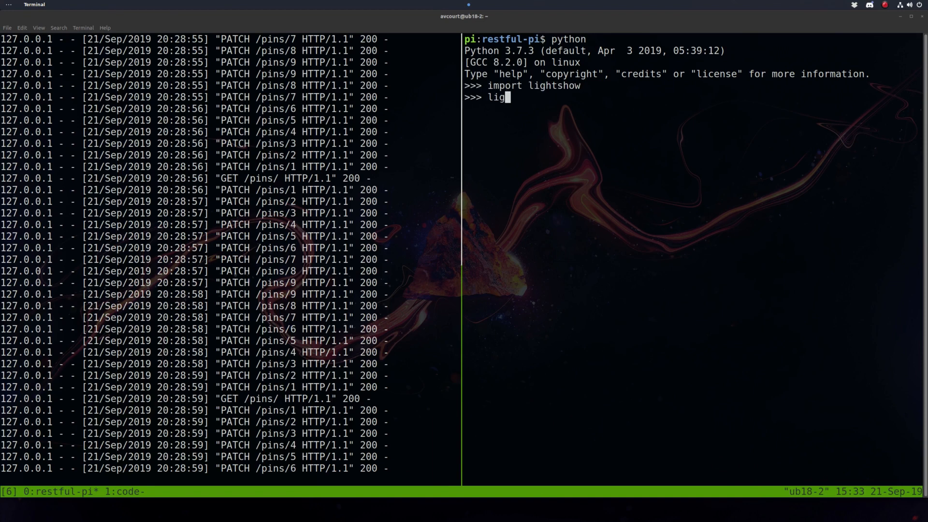
text(htshow.all_off()
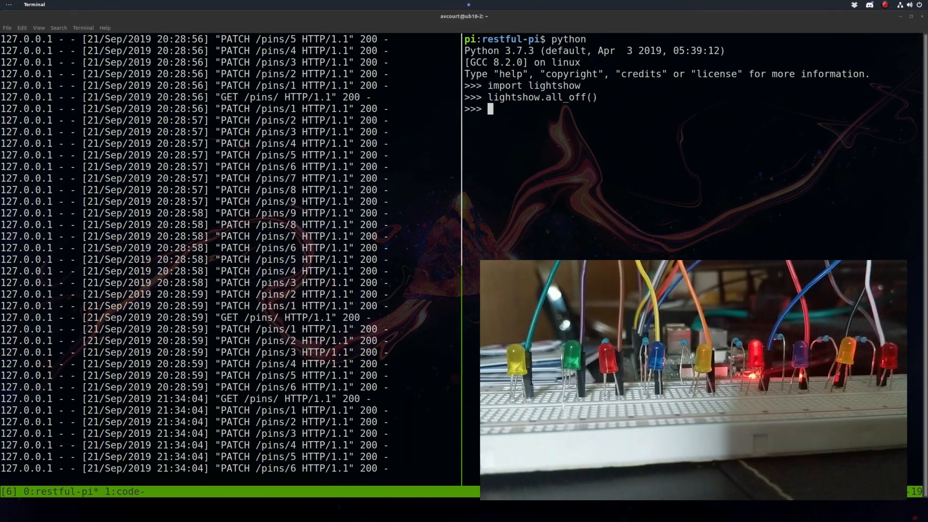
text(ligh)
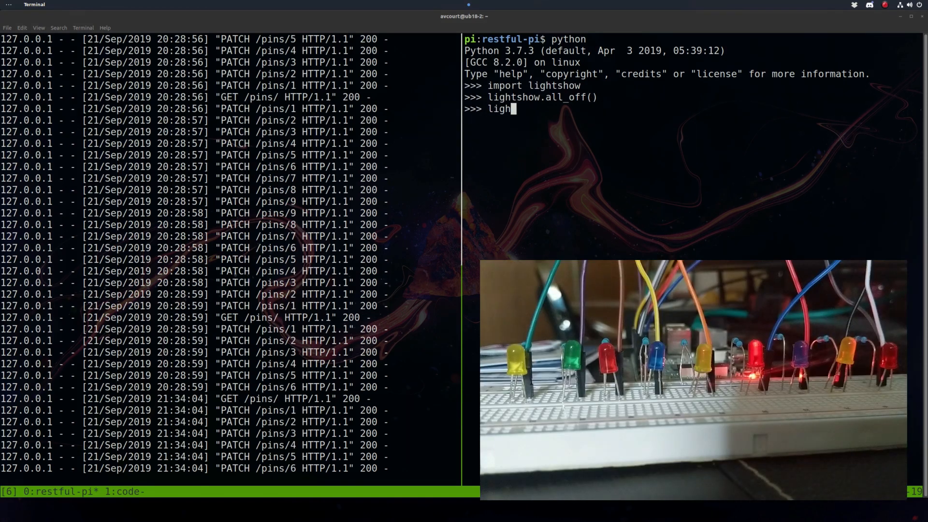
text(tshow)
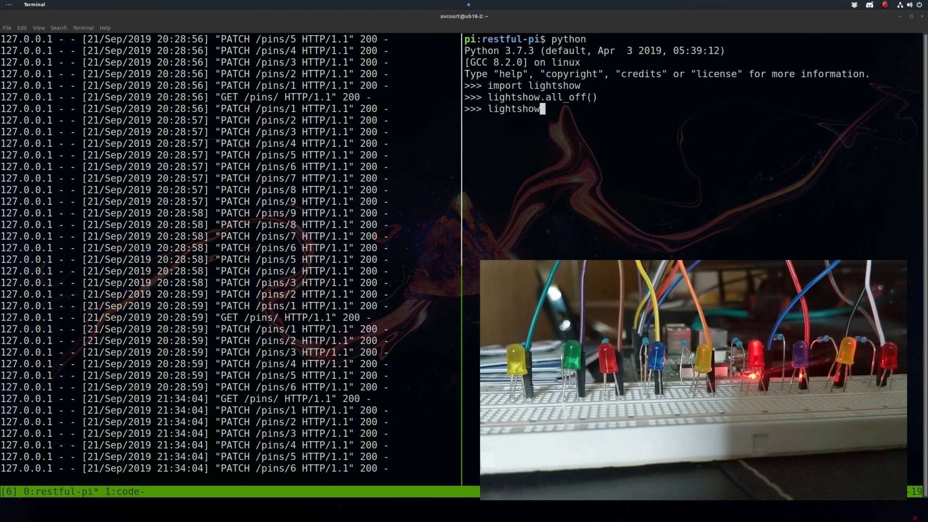
text(.wave)
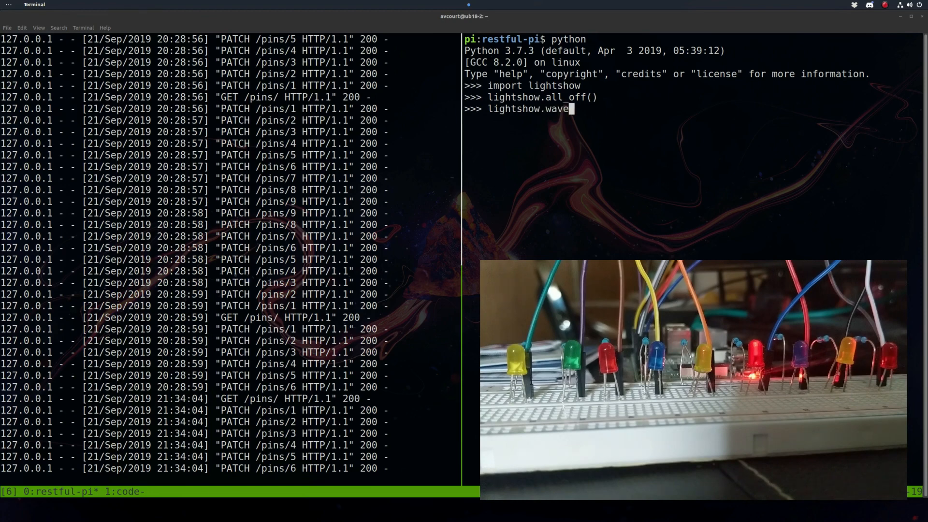
text(_rand_ex()
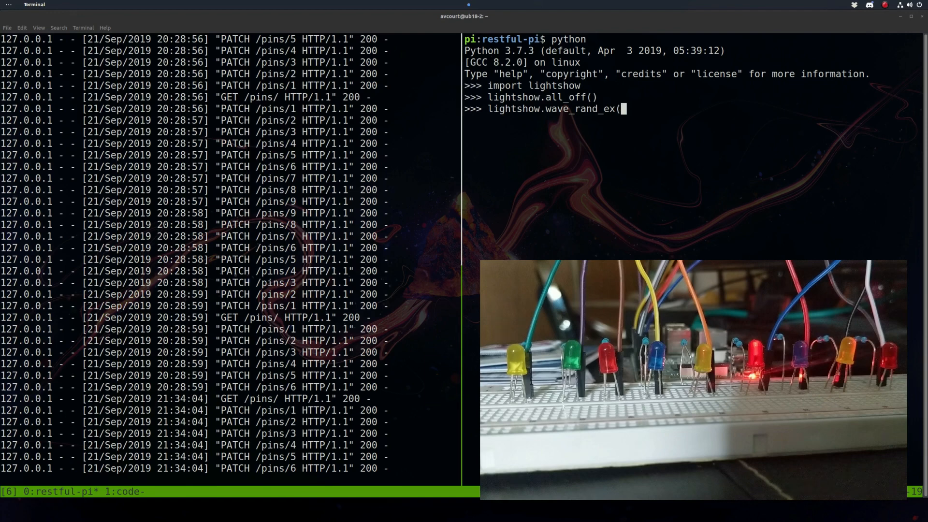
text())
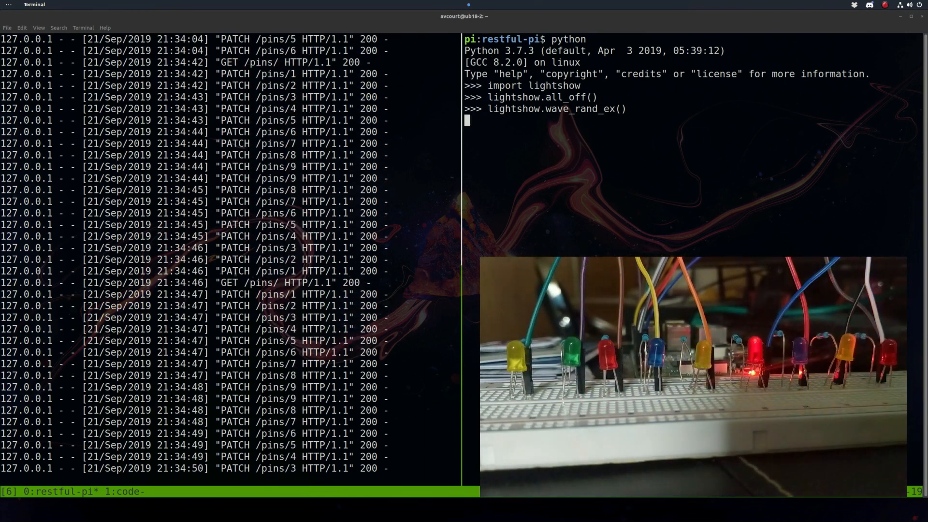
Stop the running wave_rand_ex light show and retype lightshow.wave_rand_ex(
key(ctrl+c)
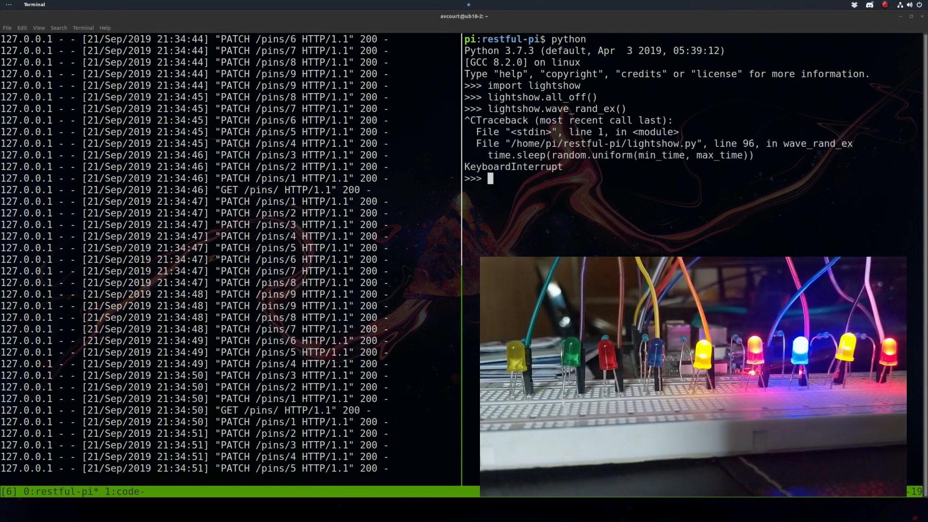
text(lightshow.wave_rand_ex()
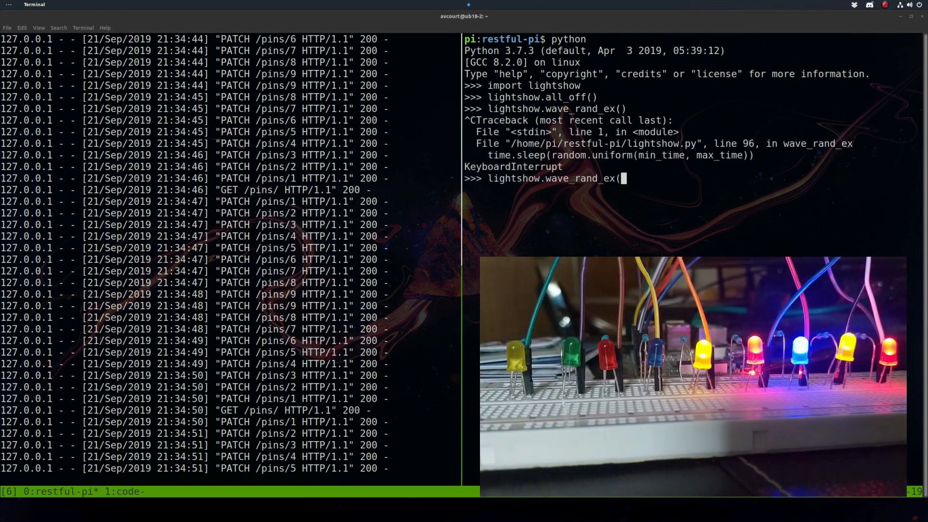